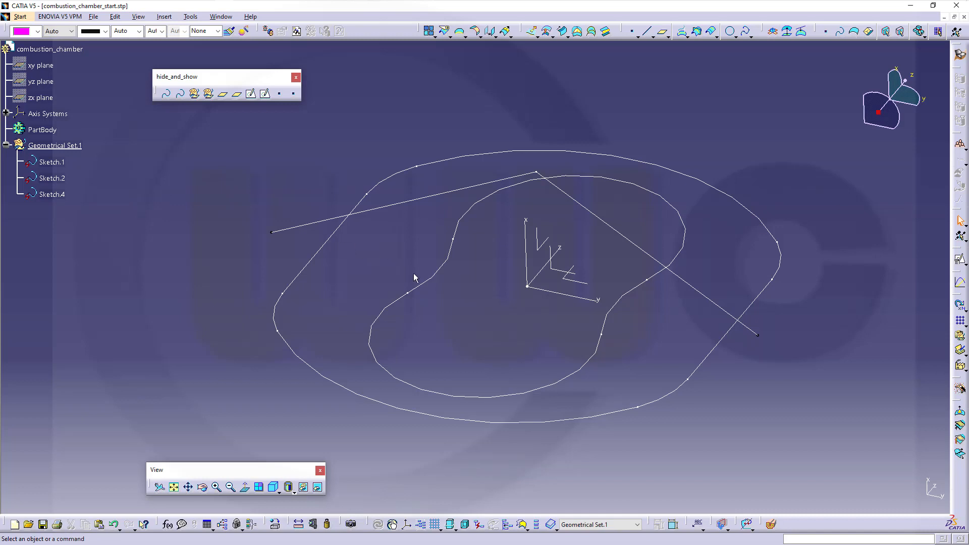
pyautogui.moveTo(379, 274)
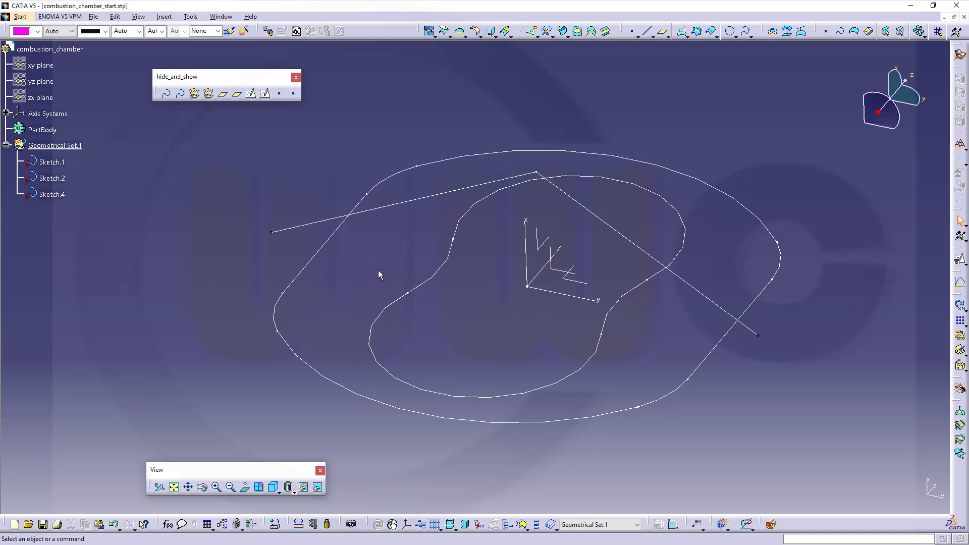
pyautogui.moveTo(217, 227)
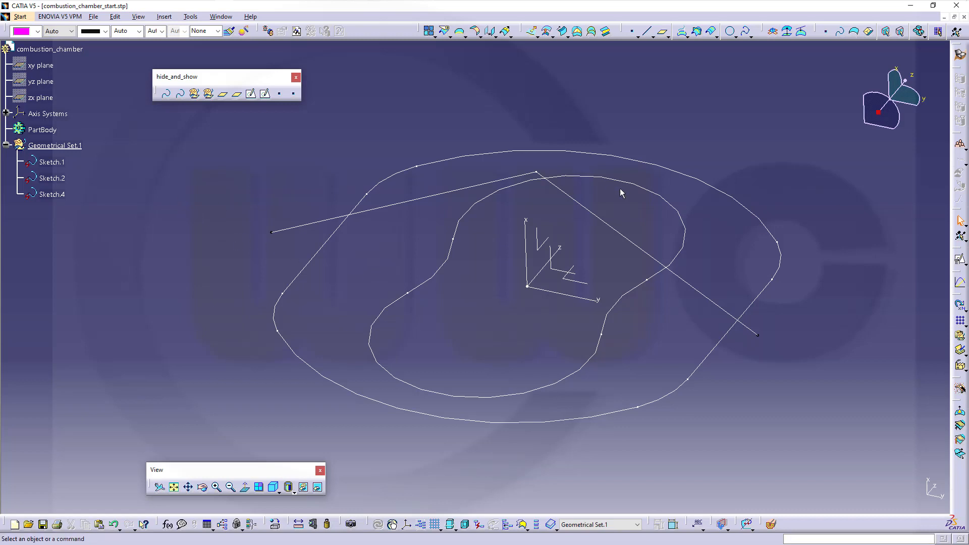
pyautogui.moveTo(723, 431)
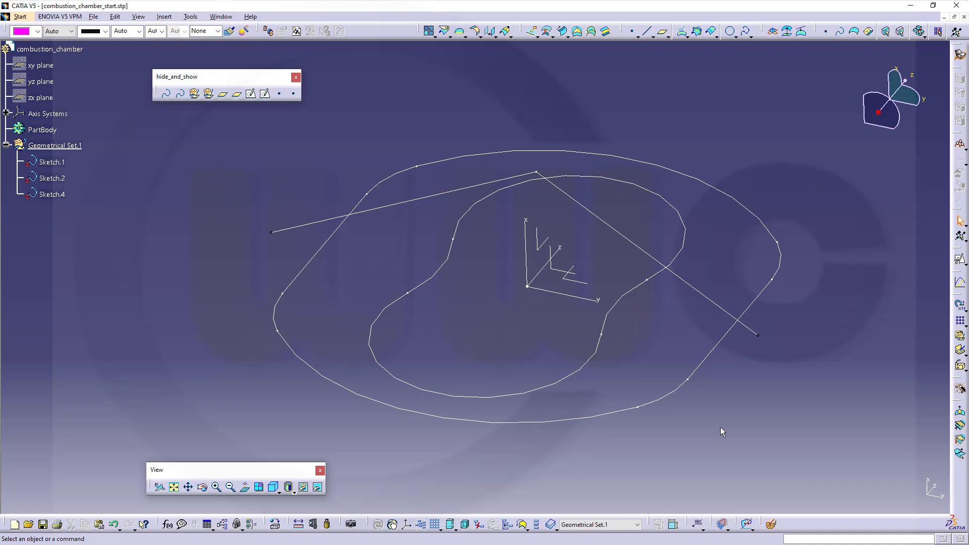
pyautogui.moveTo(507, 165)
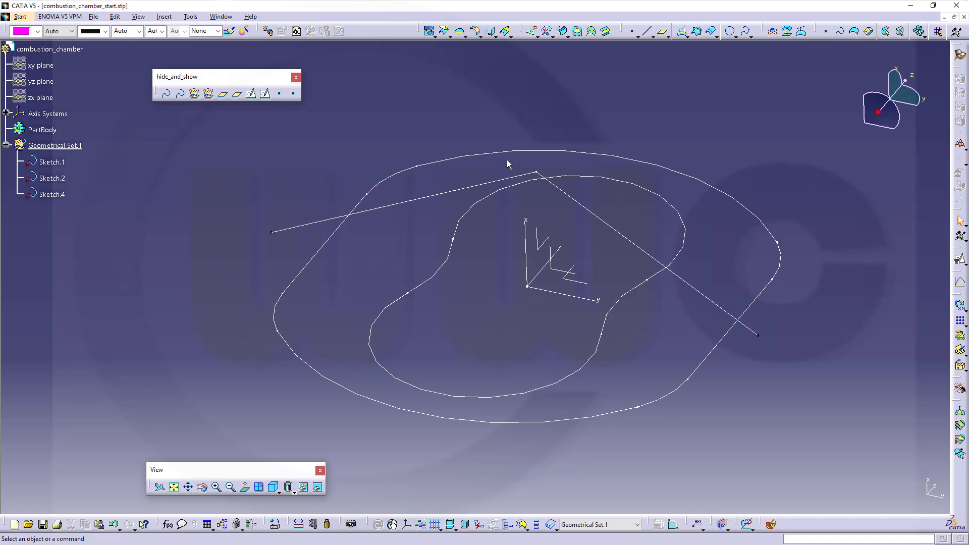
pyautogui.moveTo(268, 213)
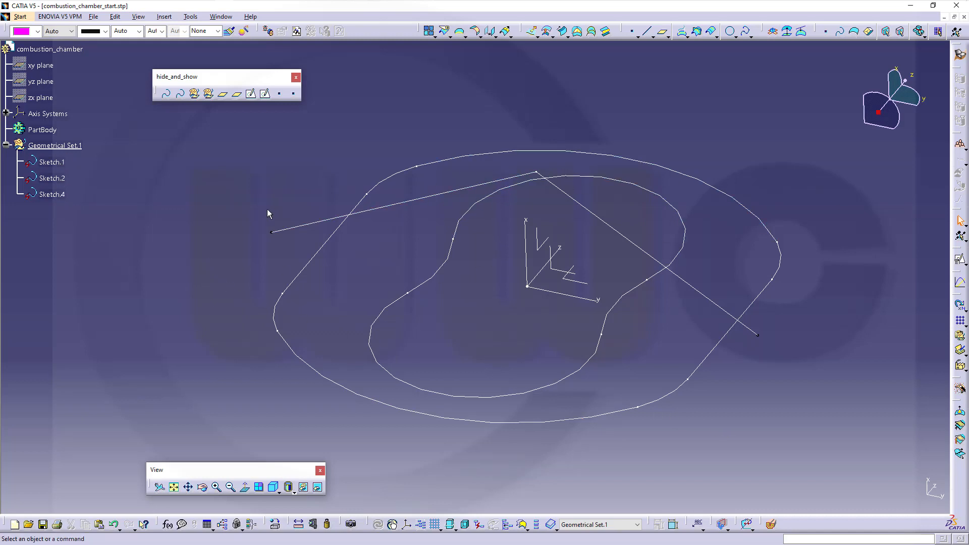
# Hide Sketch.2 and create the chamber_1 geometrical set under combustion_chamber
pyautogui.rightClick(52, 177)
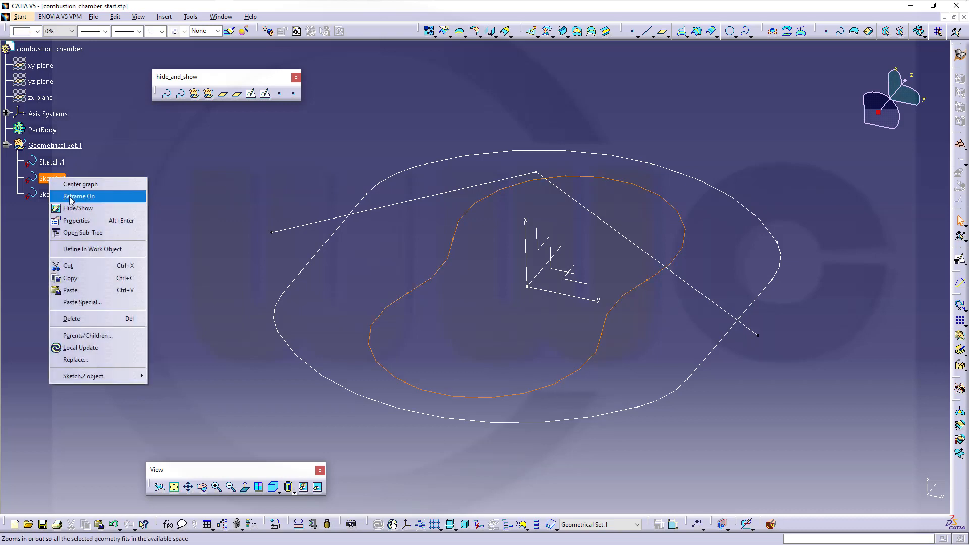
pyautogui.click(77, 208)
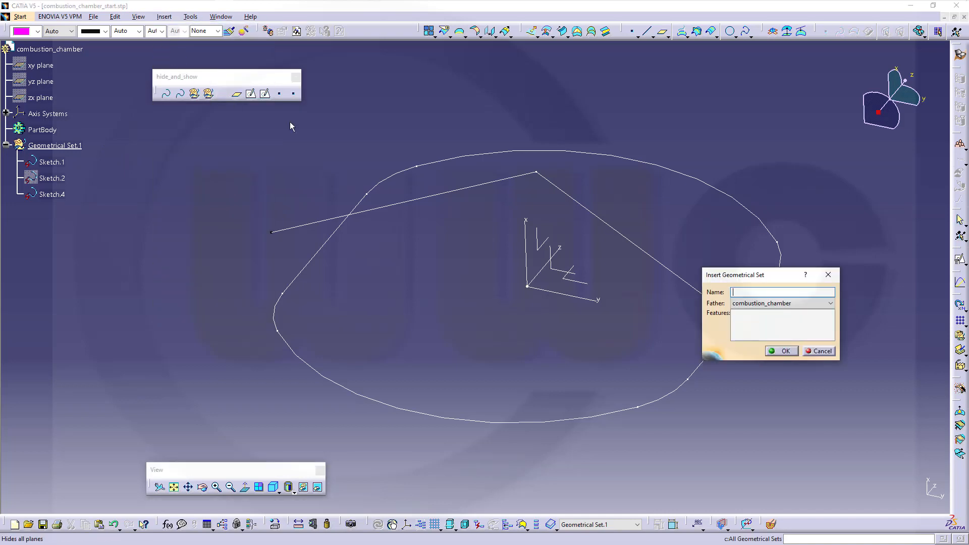
pyautogui.click(776, 293)
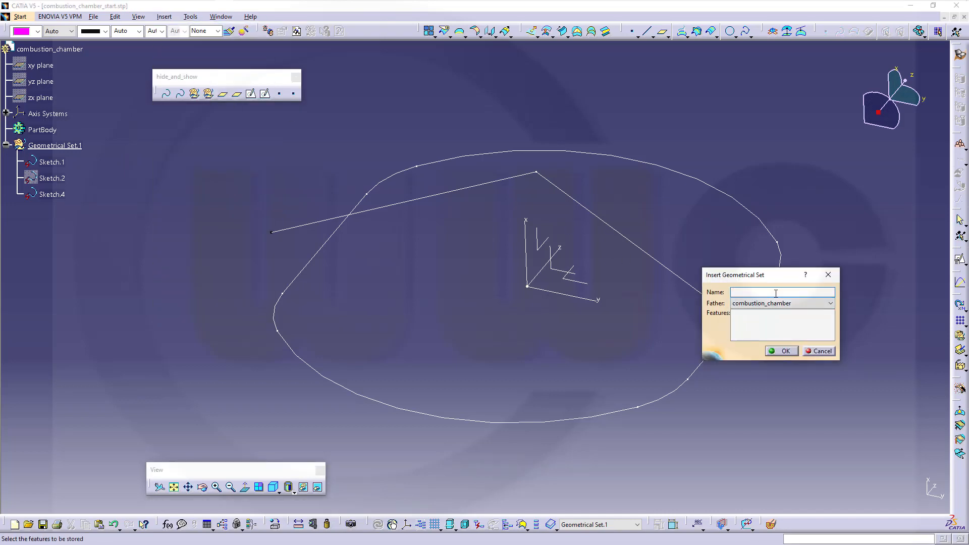
pyautogui.write('chamber')
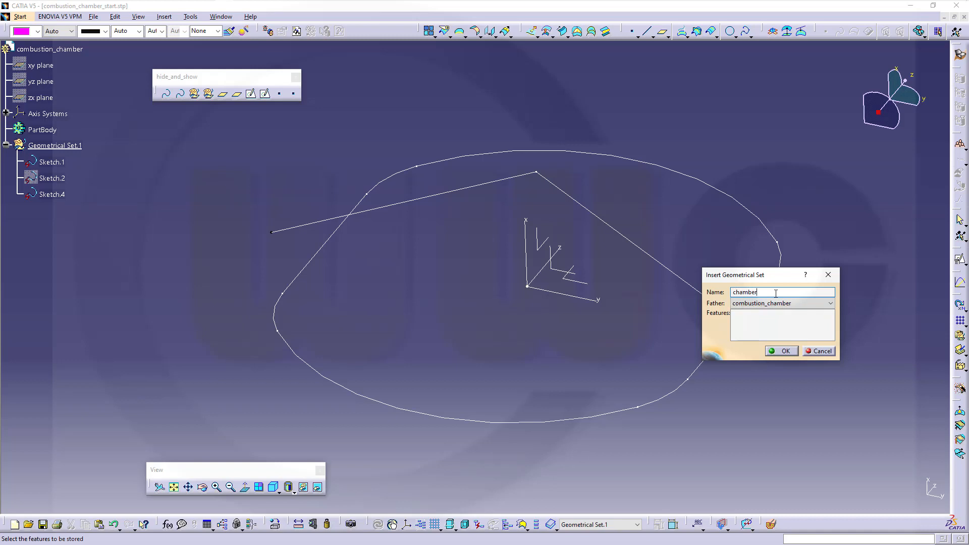
pyautogui.click(785, 352)
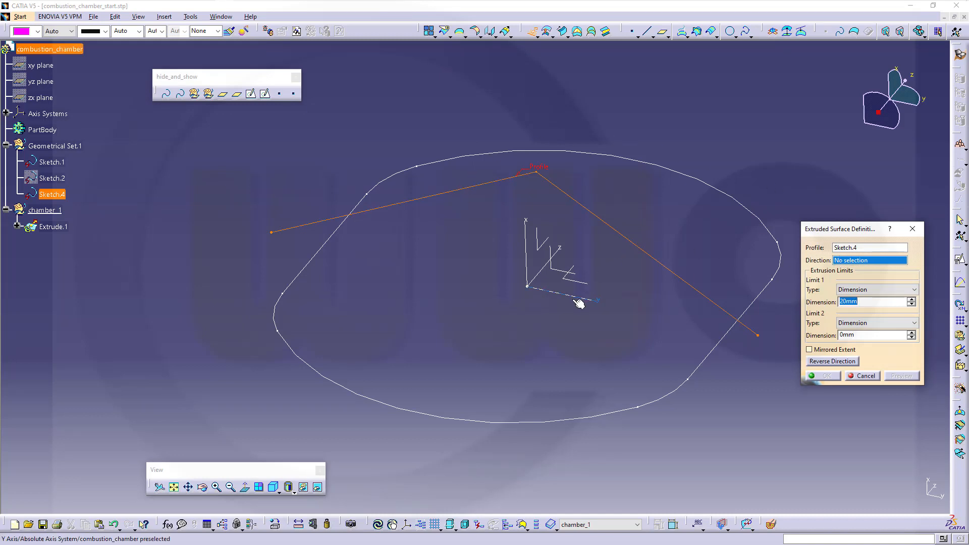
pyautogui.moveTo(557, 274)
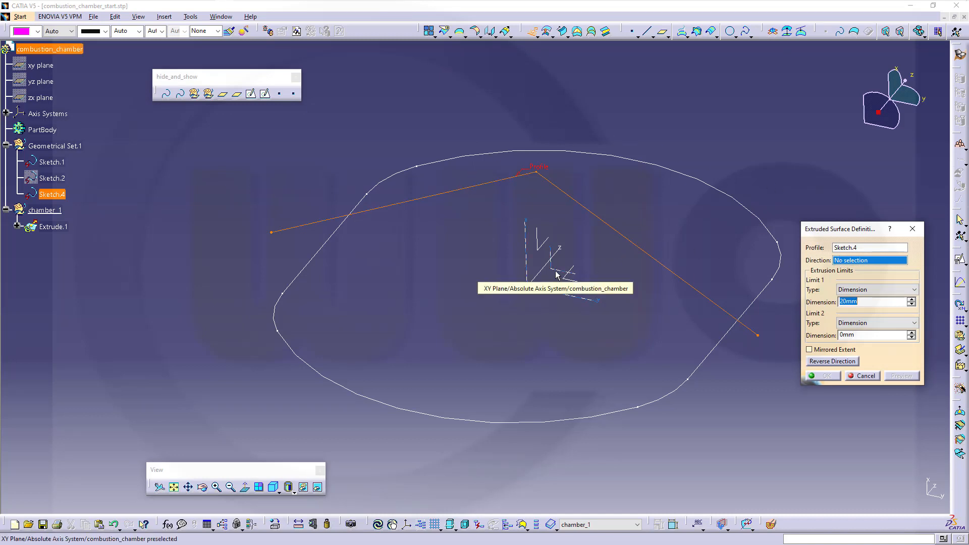
pyautogui.moveTo(557, 274)
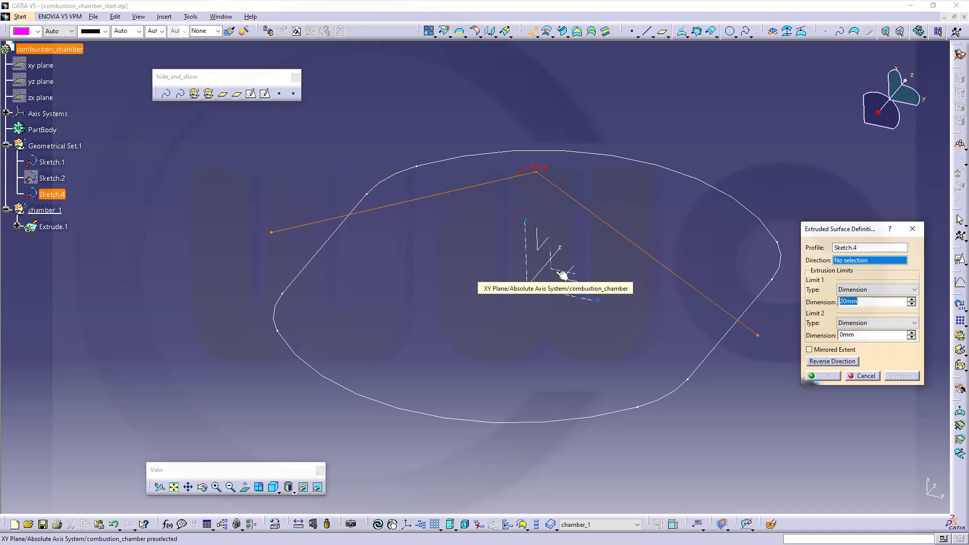
# Extrude Sketch.4 40mm mirrored along the XY plane direction into Extrude.1
pyautogui.click(557, 275)
pyautogui.write('40')
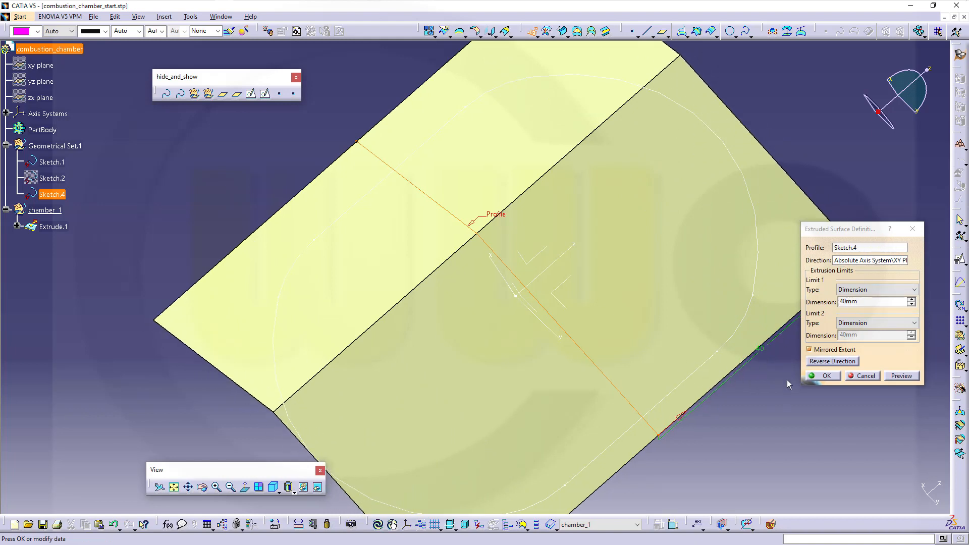
pyautogui.click(827, 376)
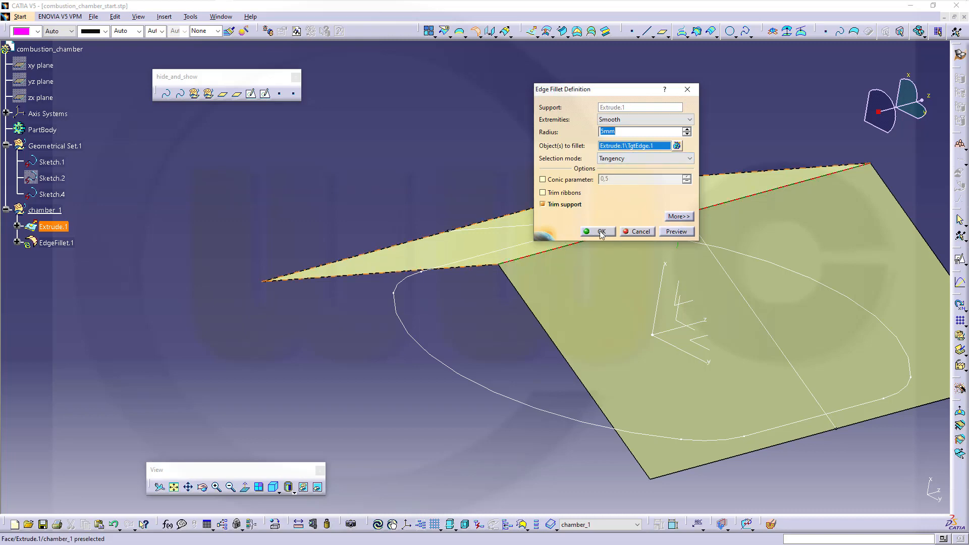
# Apply EdgeFillet.1 to round the crease of Extrude.1
pyautogui.click(601, 231)
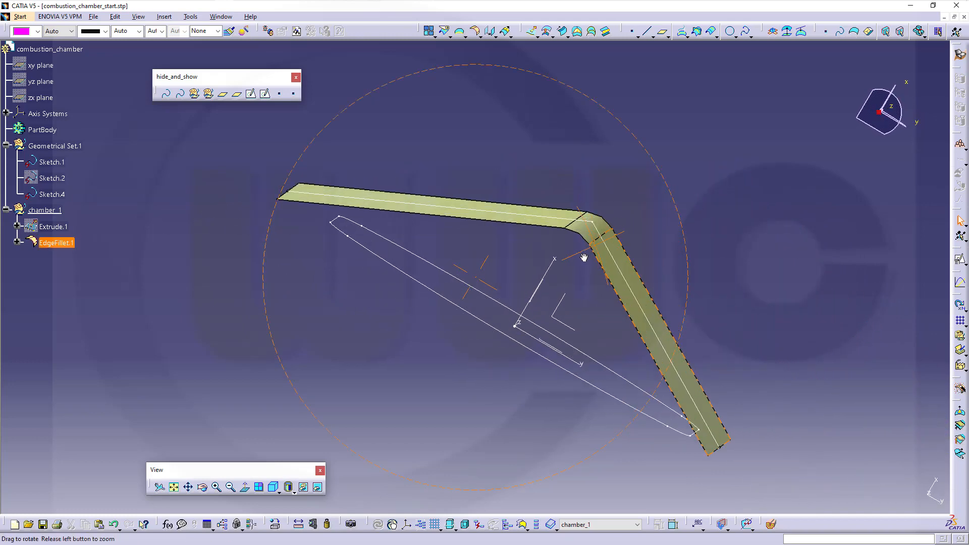
pyautogui.moveTo(584, 257); pyautogui.dragTo(184, 276)
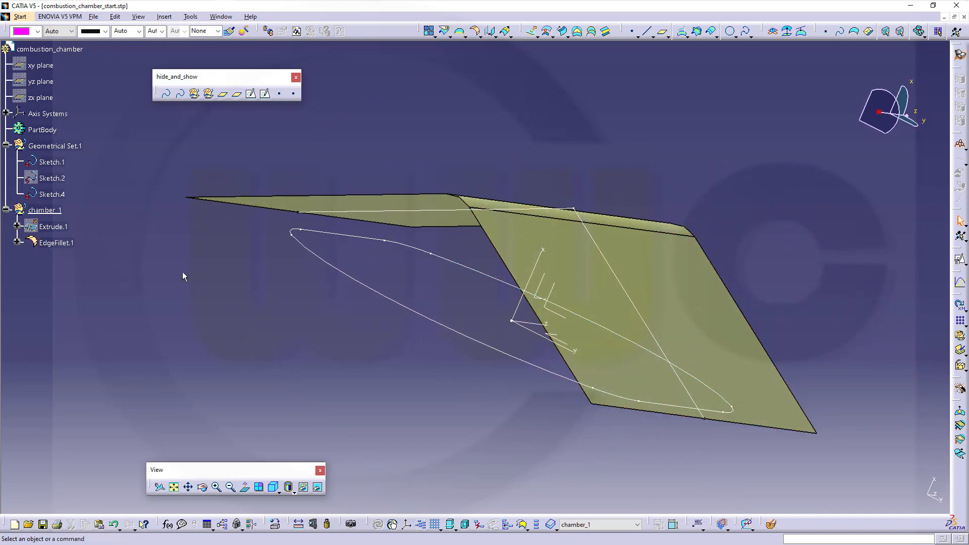
# Hide EdgeFillet.1 and Sketch.4, leaving only the outer profile sketch visible
pyautogui.rightClick(56, 243)
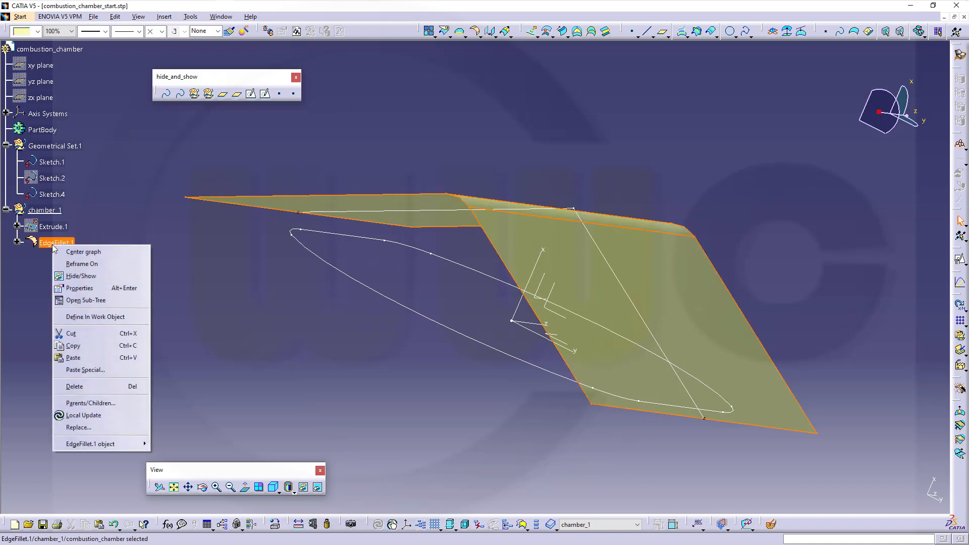
pyautogui.click(81, 276)
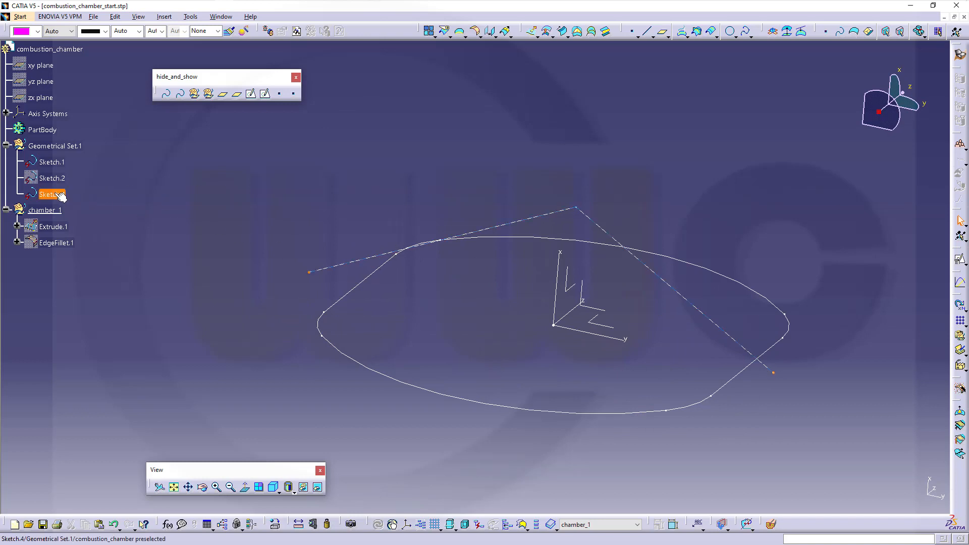
pyautogui.rightClick(50, 193)
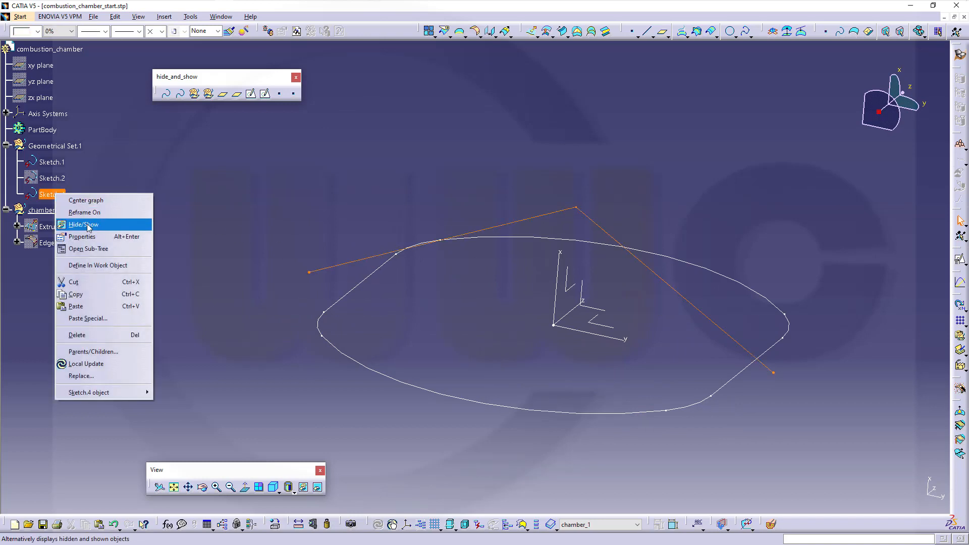
pyautogui.click(81, 225)
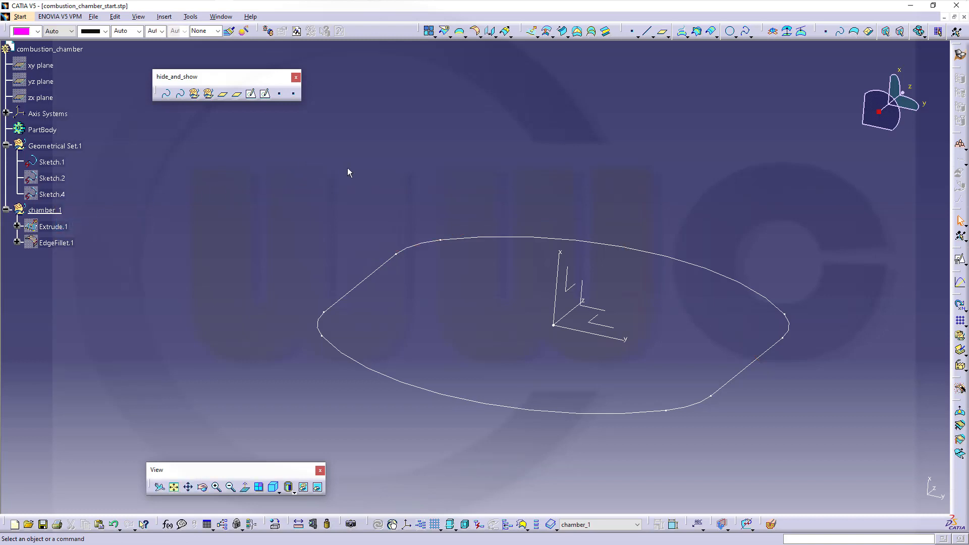
pyautogui.moveTo(367, 176)
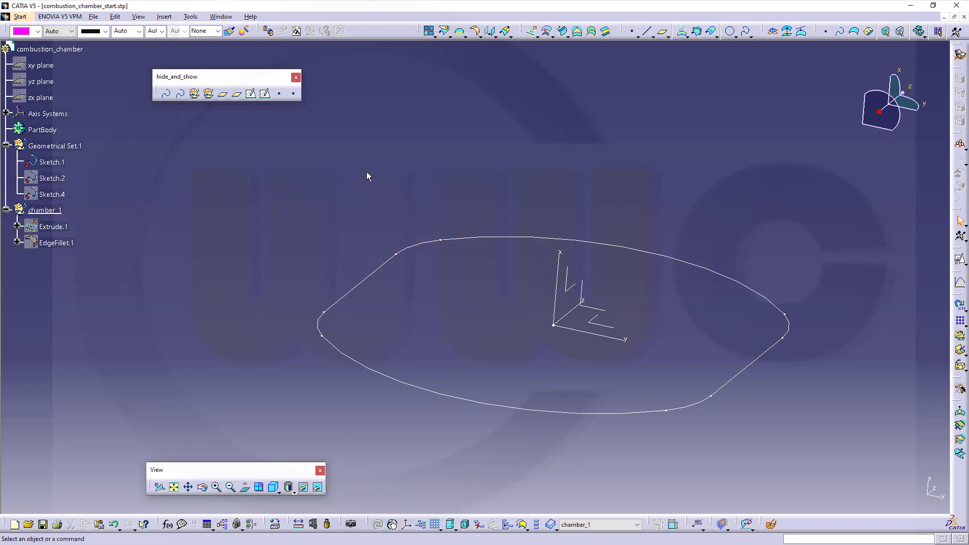
pyautogui.moveTo(535, 136)
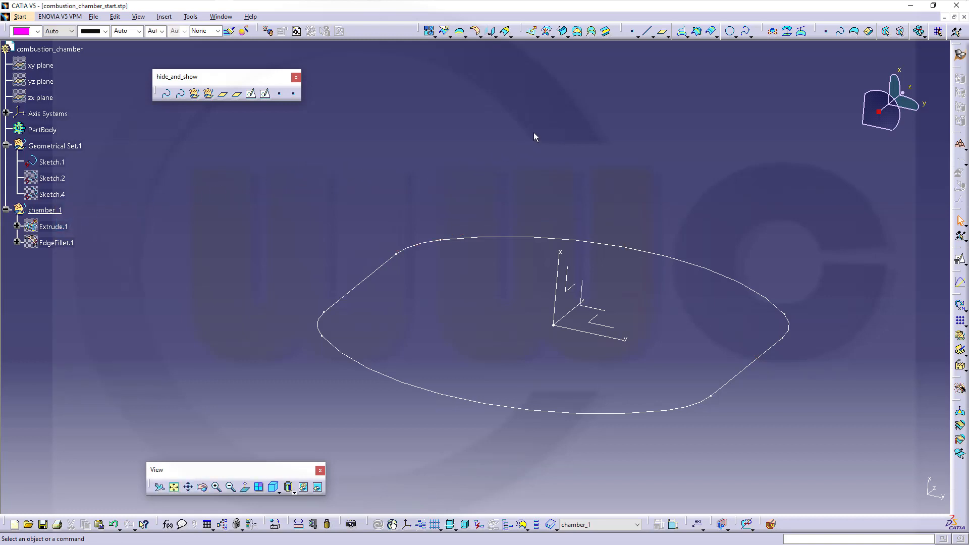
pyautogui.moveTo(534, 44)
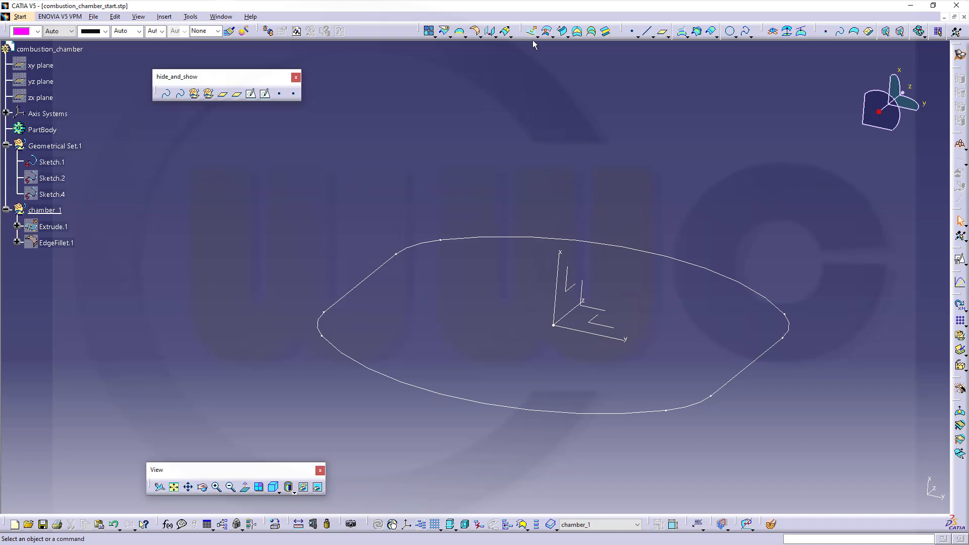
pyautogui.moveTo(598, 51)
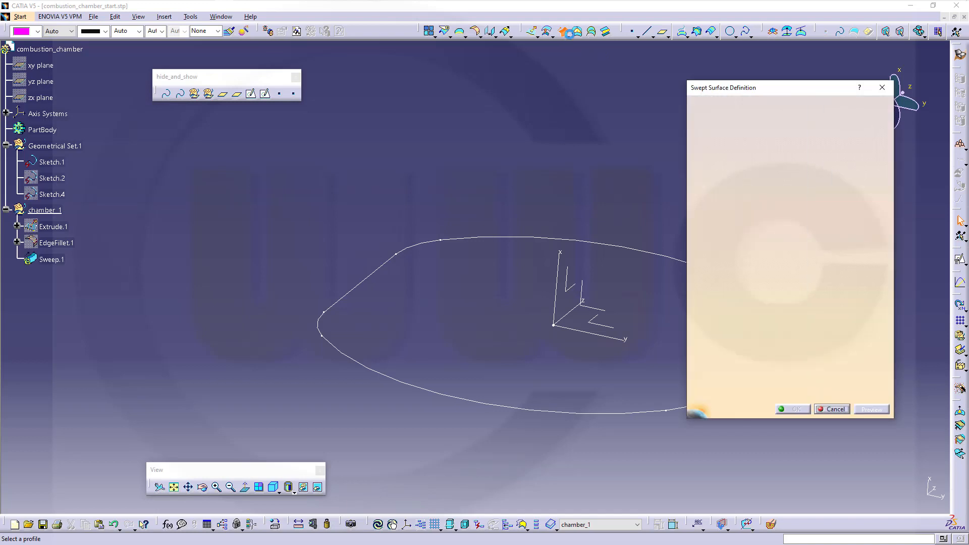
# Set up a line sweep with draft direction along Sketch.1, using the YZ plane as draft direction
pyautogui.click(745, 107)
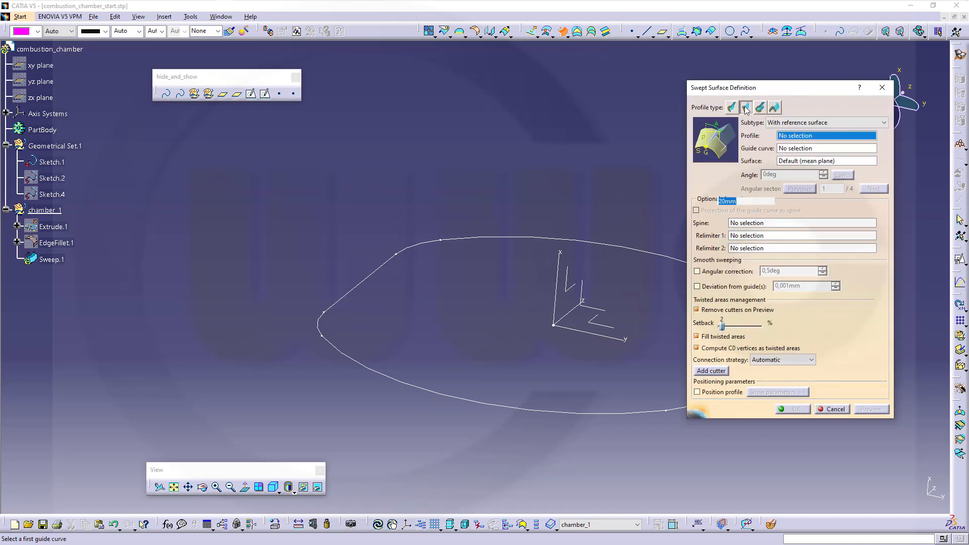
pyautogui.click(844, 122)
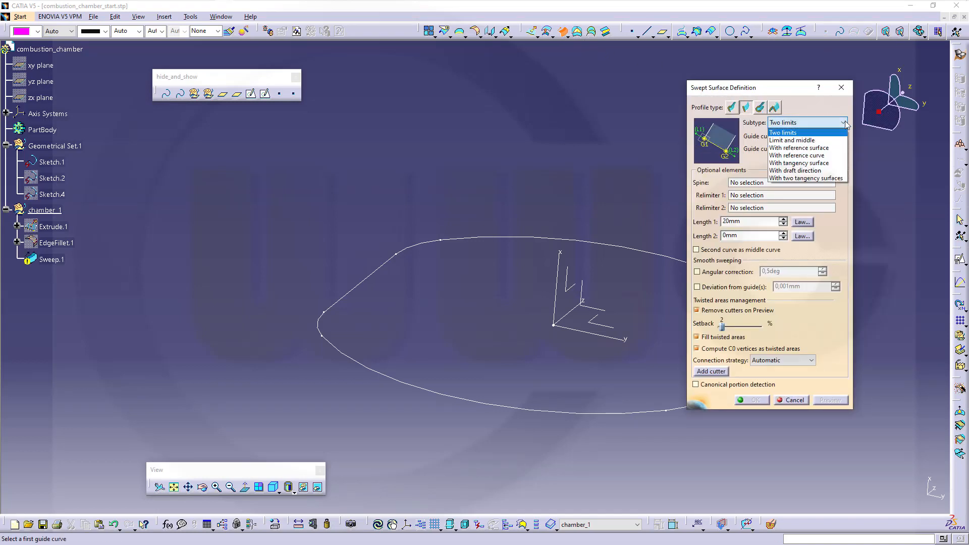
pyautogui.click(797, 171)
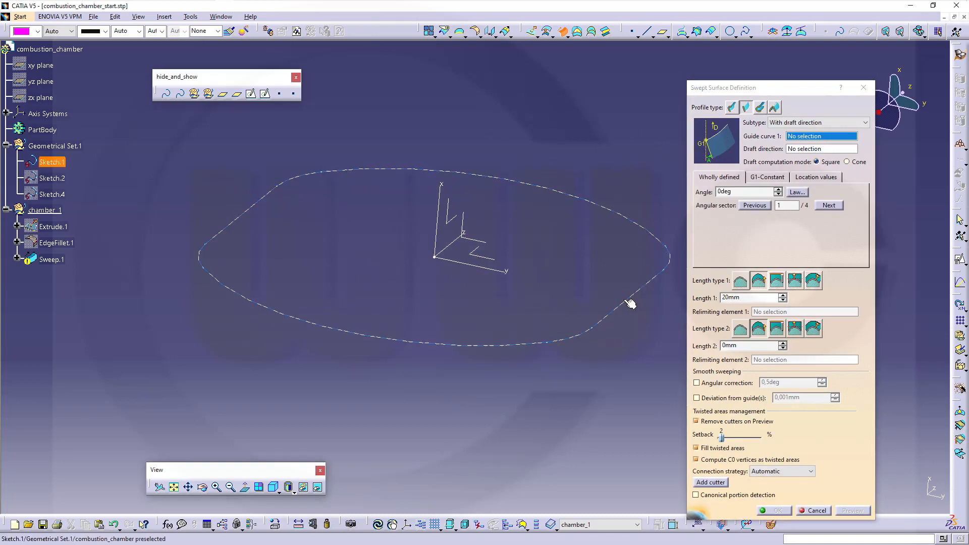
pyautogui.click(630, 302)
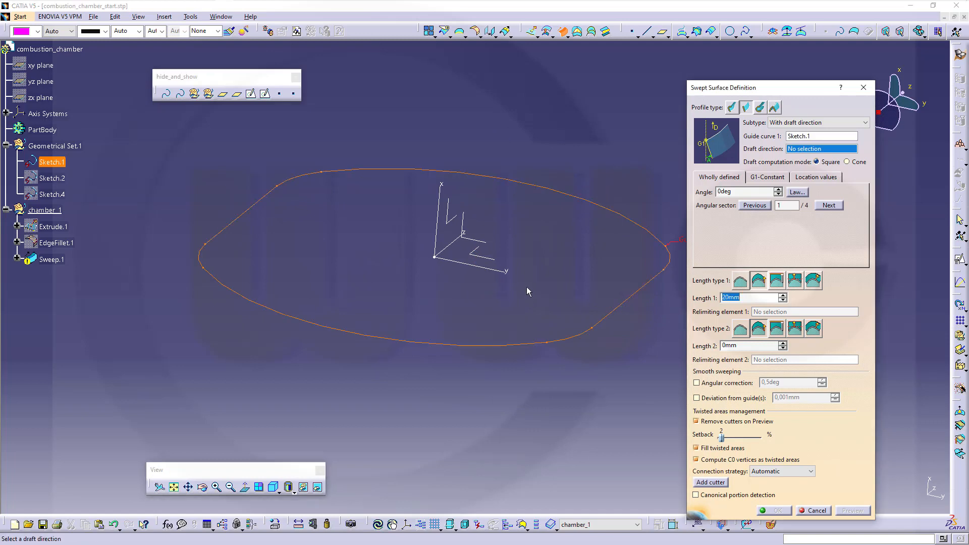
pyautogui.moveTo(489, 252)
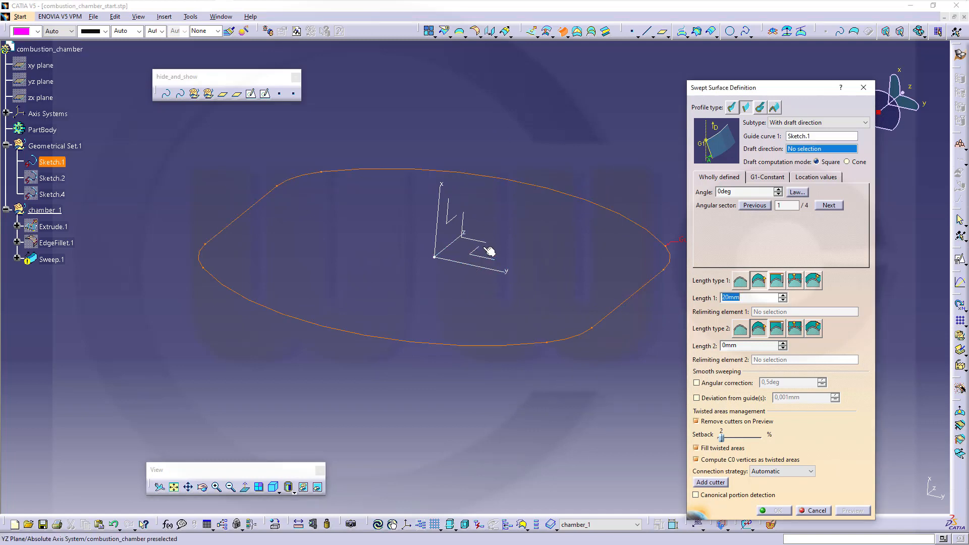
pyautogui.click(436, 242)
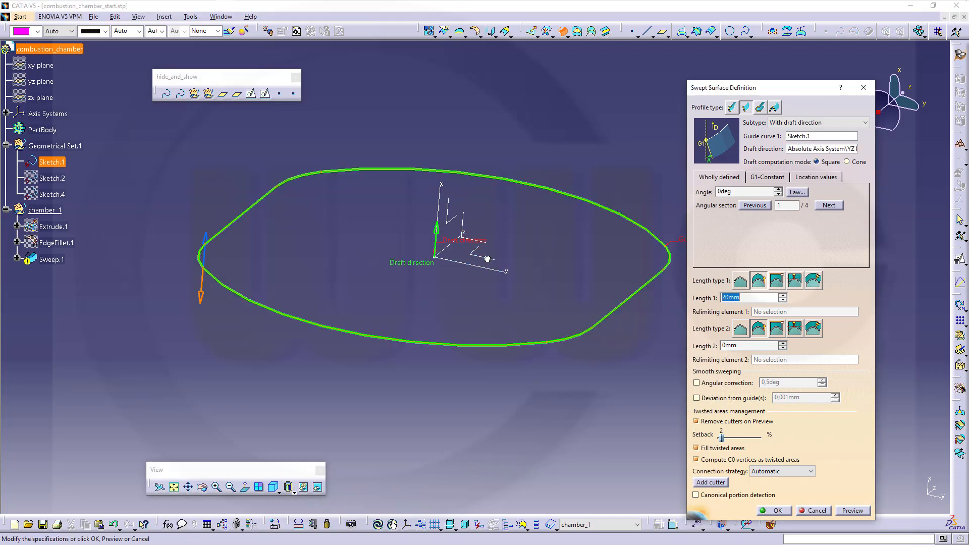
pyautogui.moveTo(618, 235)
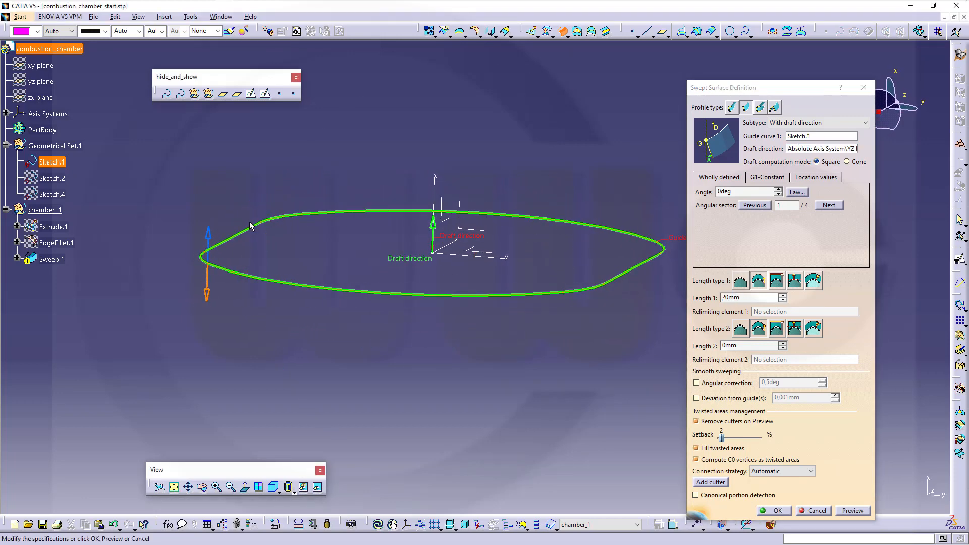
# Set the draft angle to 5deg, choose the outward angular sector, and create Sweep.1 20mm long
pyautogui.click(745, 192)
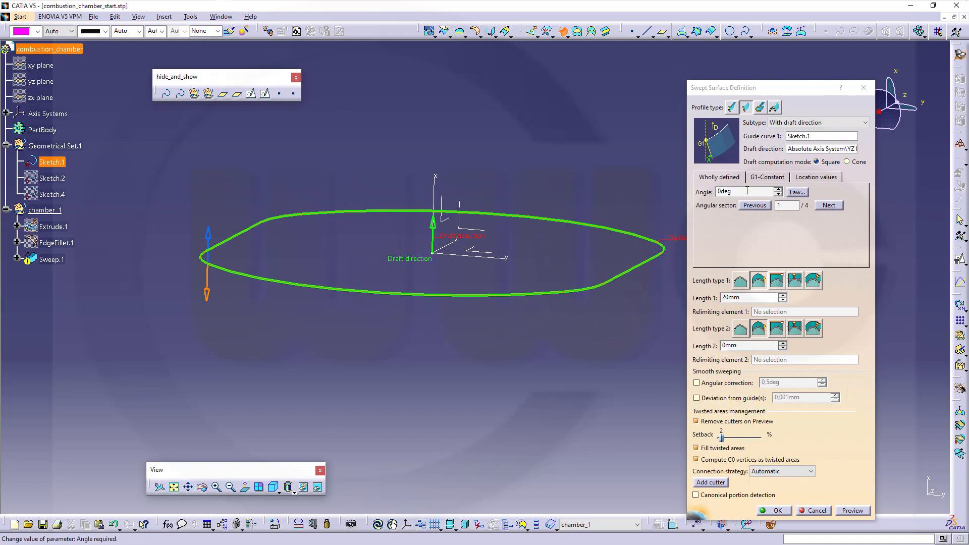
pyautogui.write('5')
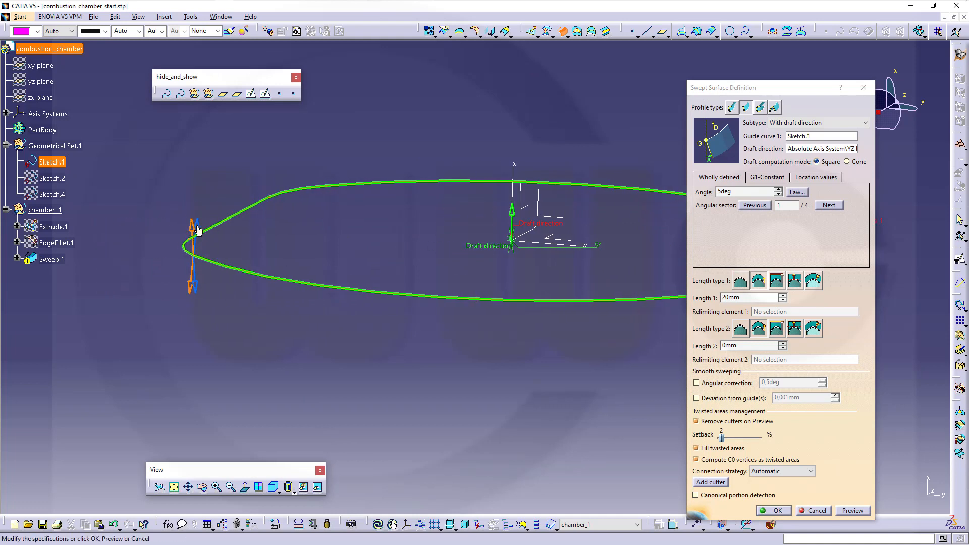
pyautogui.click(828, 205)
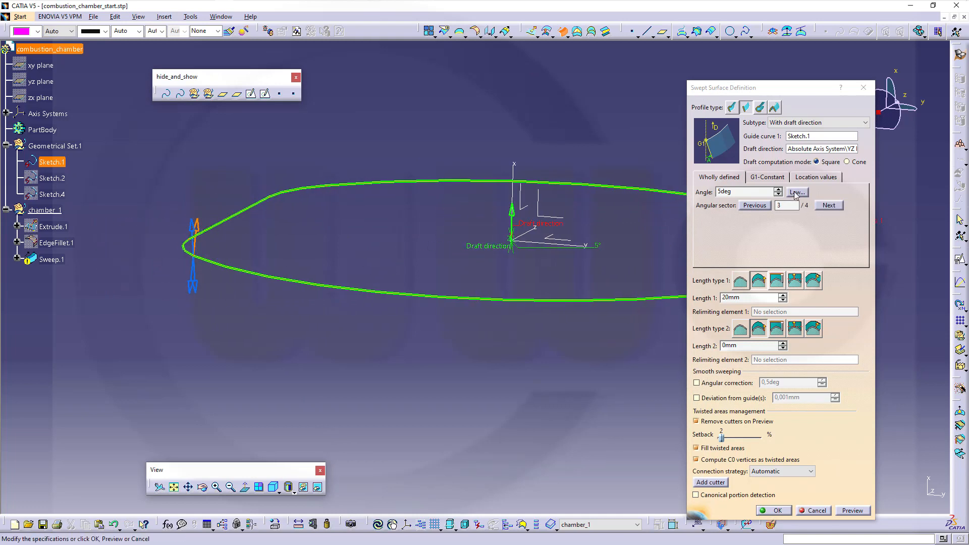
pyautogui.click(828, 205)
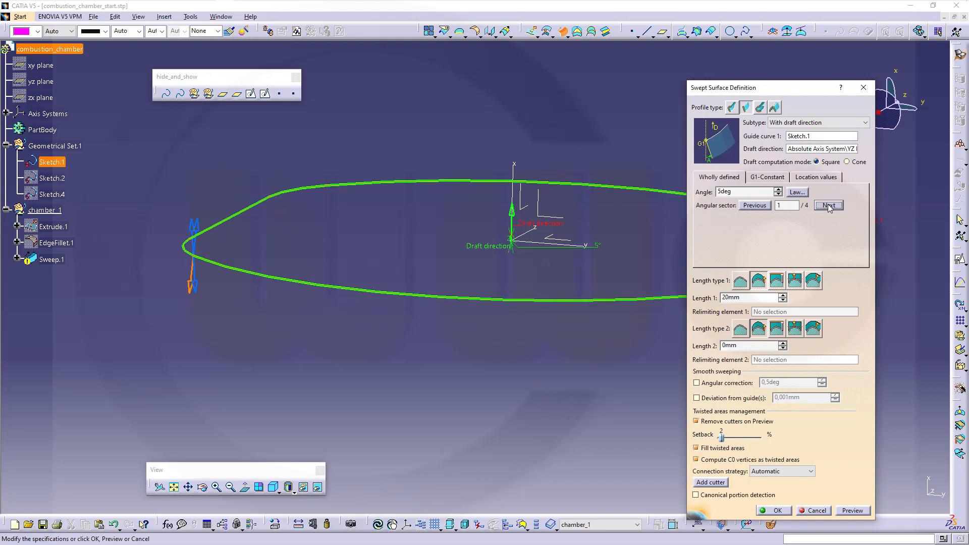
pyautogui.click(828, 205)
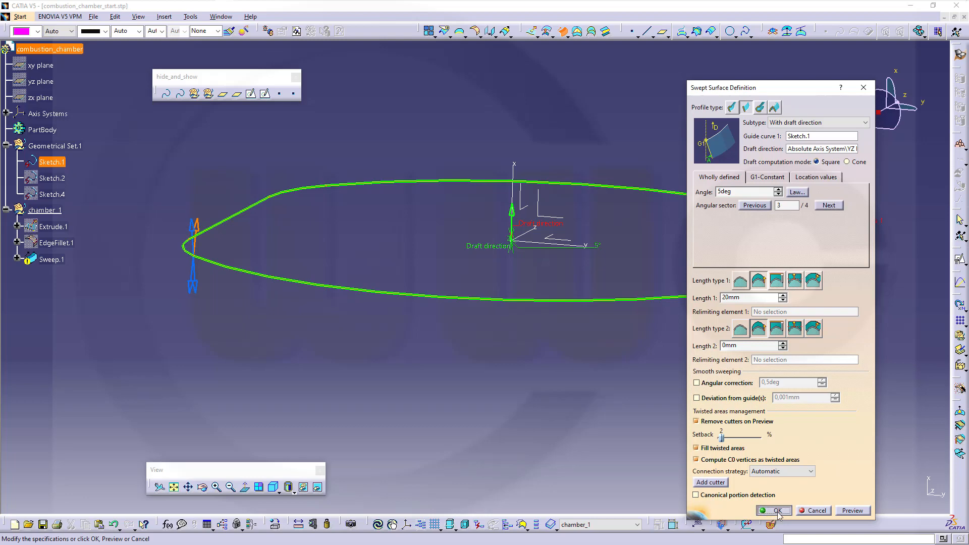
pyautogui.click(771, 511)
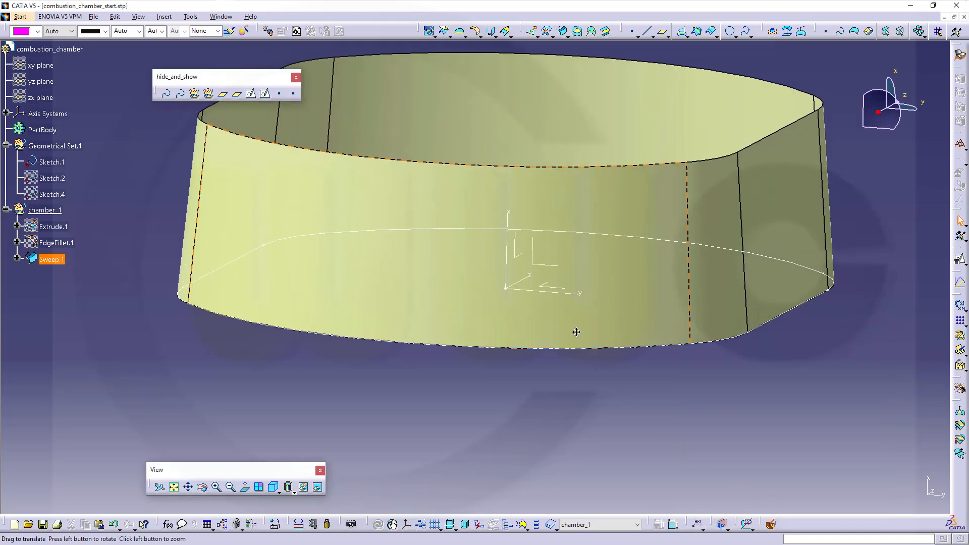
# Show EdgeFillet.1 again beside Sweep.1
pyautogui.rightClick(55, 242)
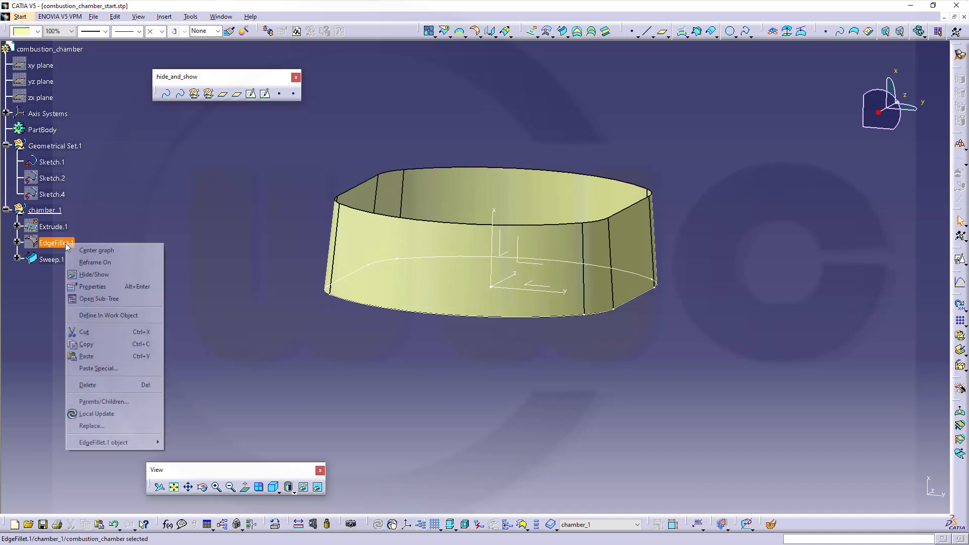
pyautogui.moveTo(94, 262)
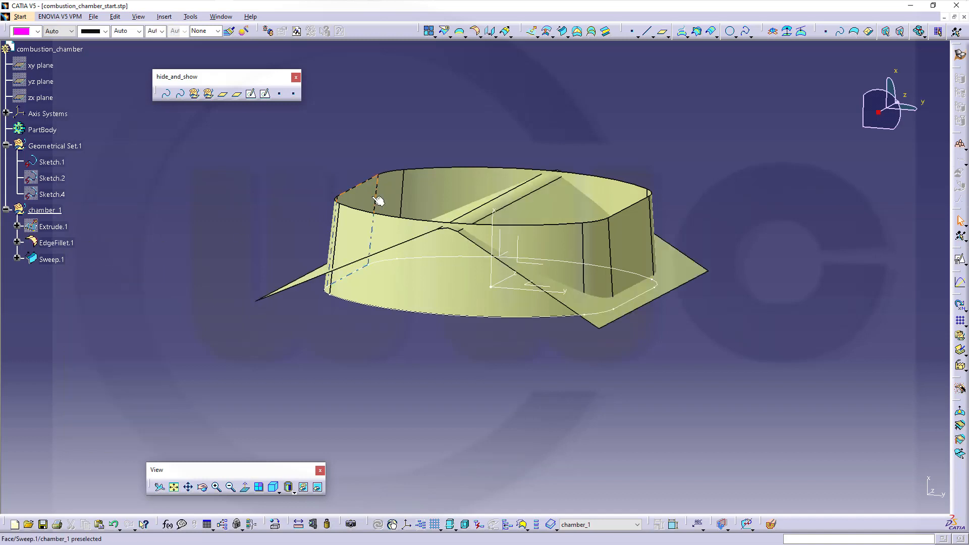
pyautogui.moveTo(377, 201); pyautogui.dragTo(294, 179)
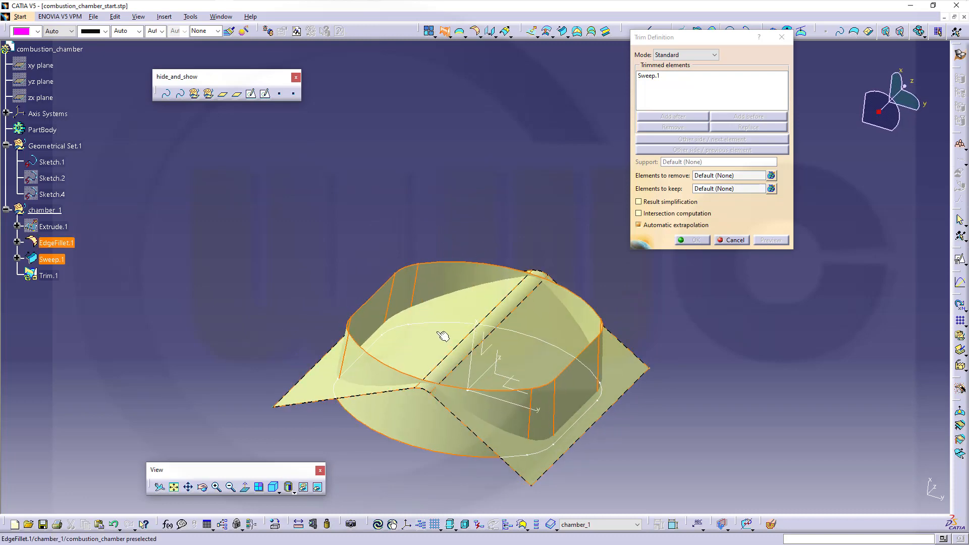
# Trim Sweep.1 and EdgeFillet.1 against each other into the closed chamber shape Trim.1
pyautogui.click(57, 242)
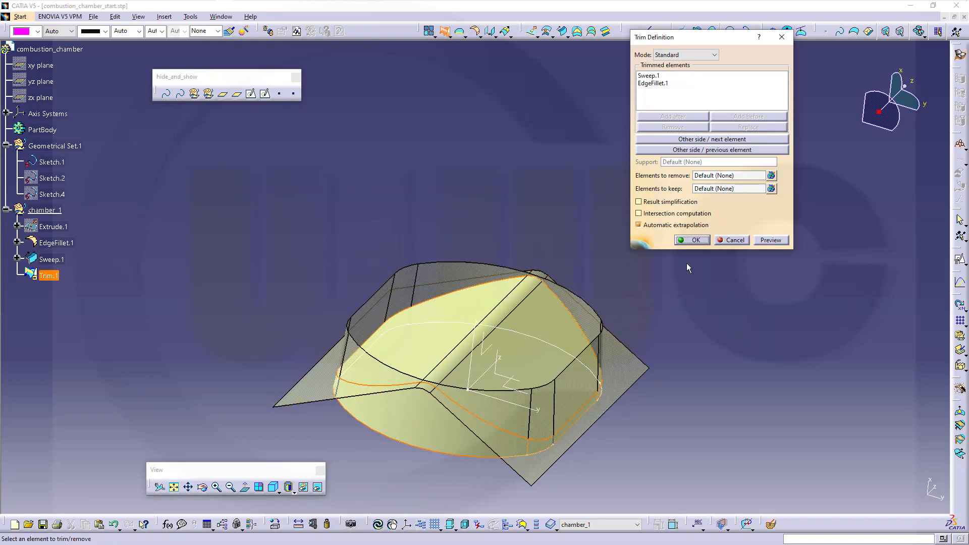
pyautogui.click(691, 240)
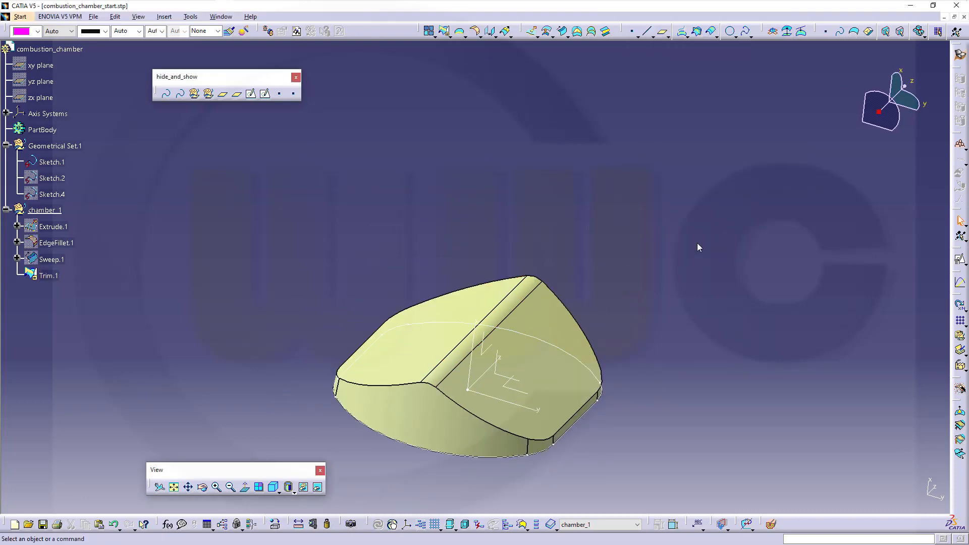
pyautogui.moveTo(699, 248); pyautogui.dragTo(513, 241)
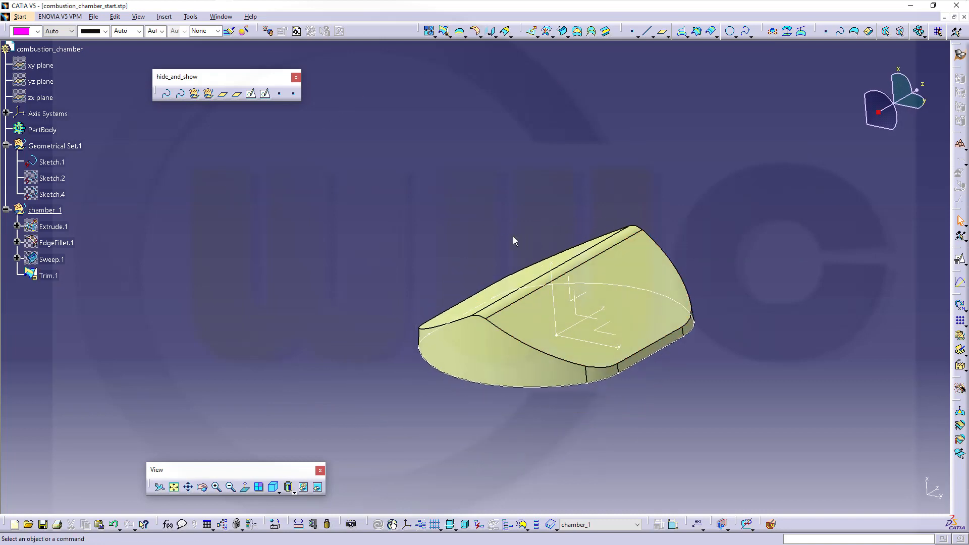
pyautogui.moveTo(420, 234)
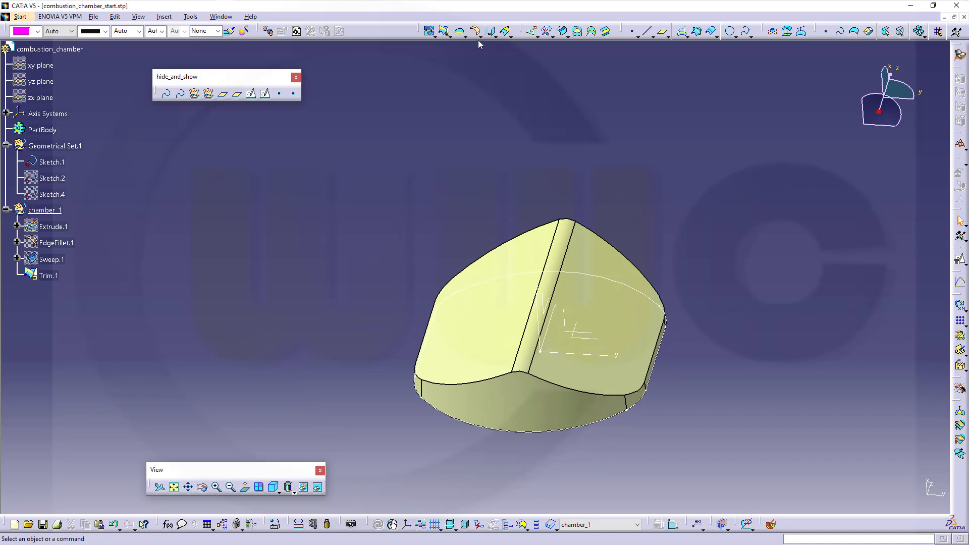
# Start a 5mm variable radius fillet on Trim.1's top edge loop and remove Point On Edge.1
pyautogui.click(489, 32)
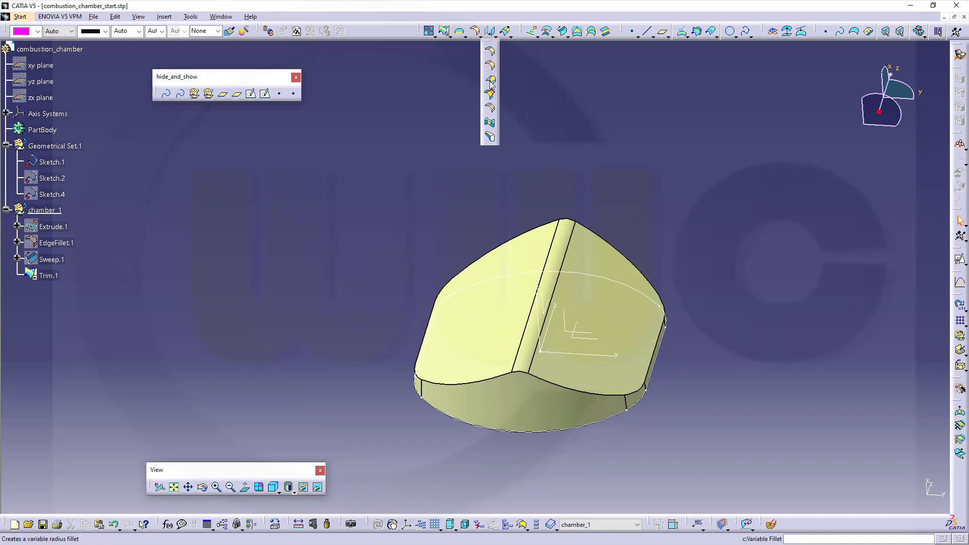
pyautogui.moveTo(491, 121)
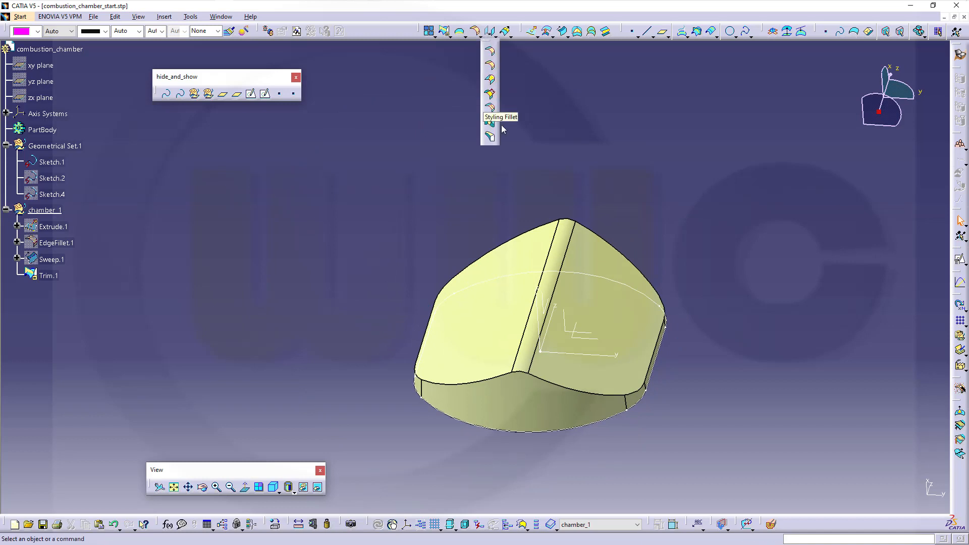
pyautogui.click(489, 120)
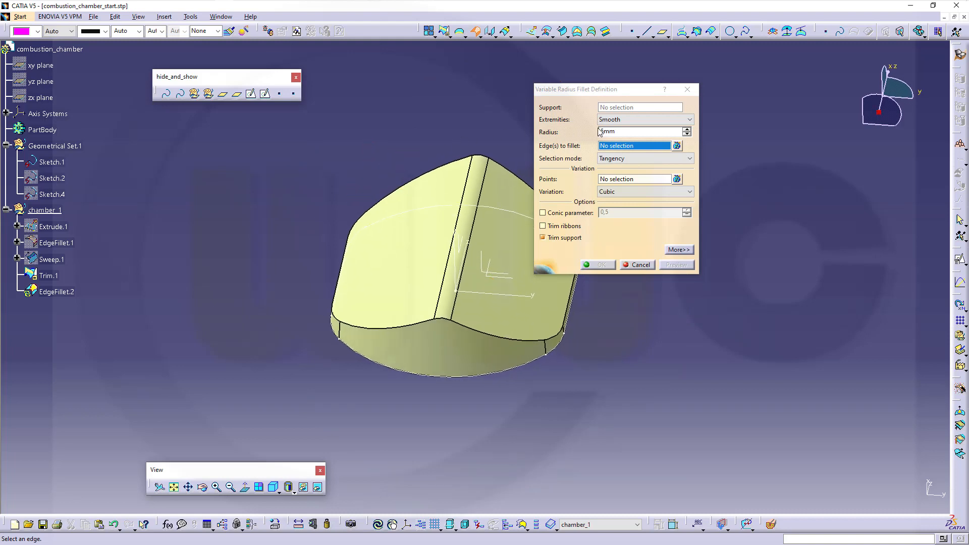
pyautogui.moveTo(485, 336)
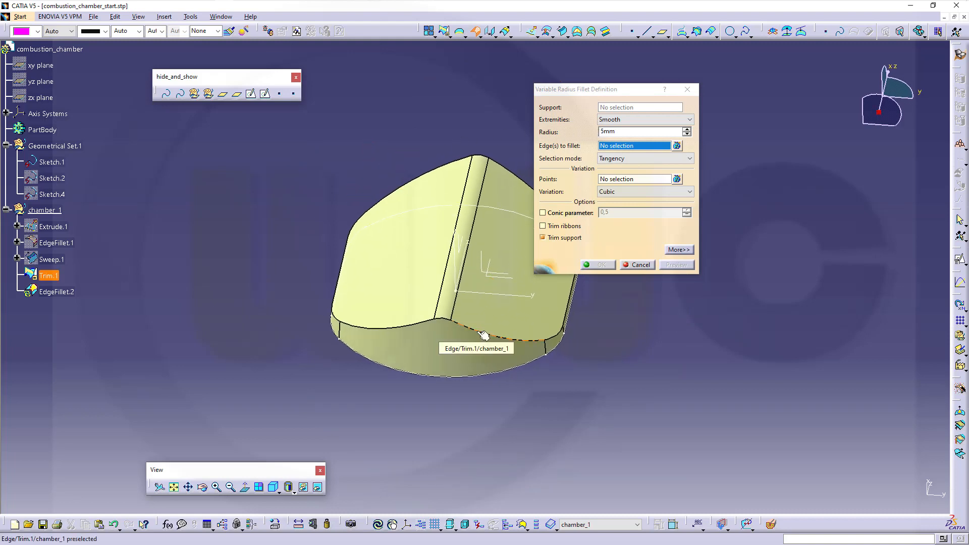
pyautogui.click(485, 335)
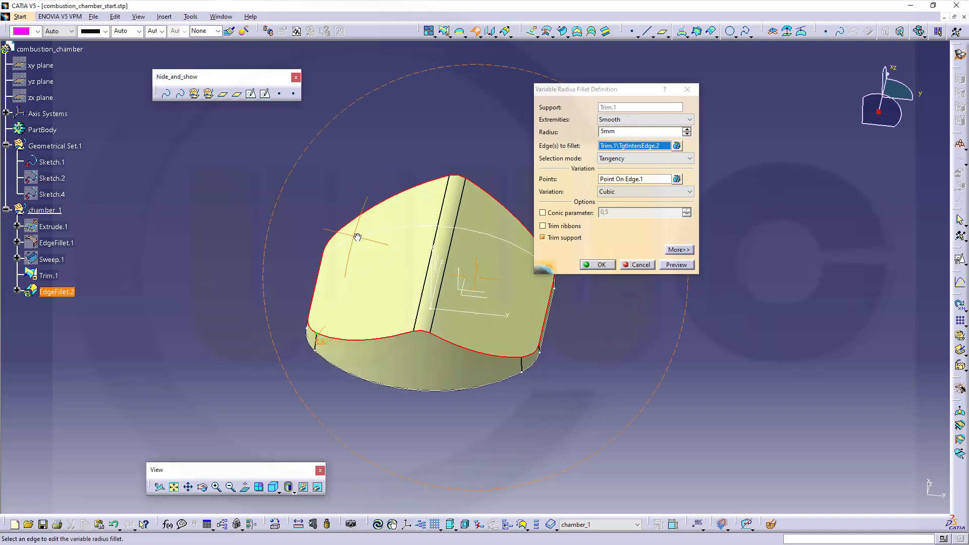
pyautogui.moveTo(358, 239); pyautogui.dragTo(431, 291)
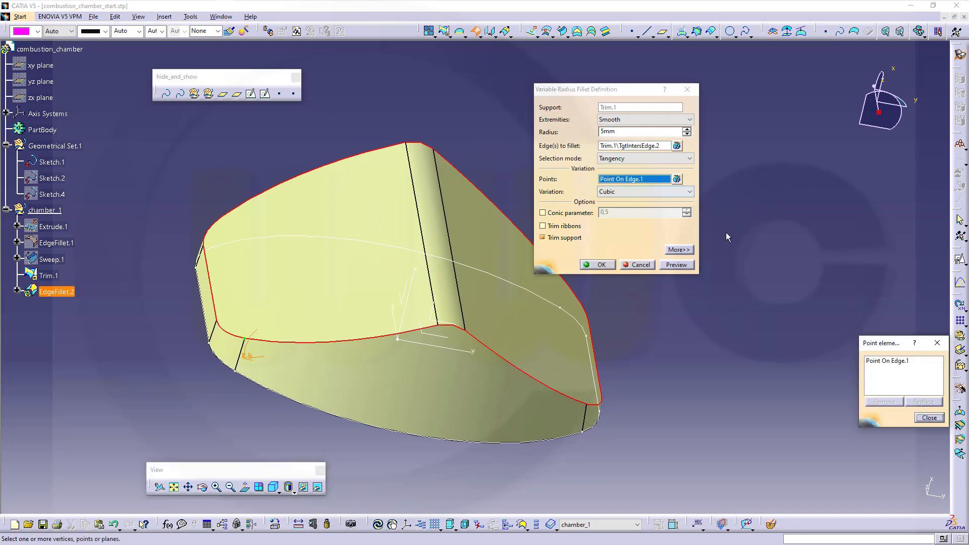
pyautogui.click(902, 360)
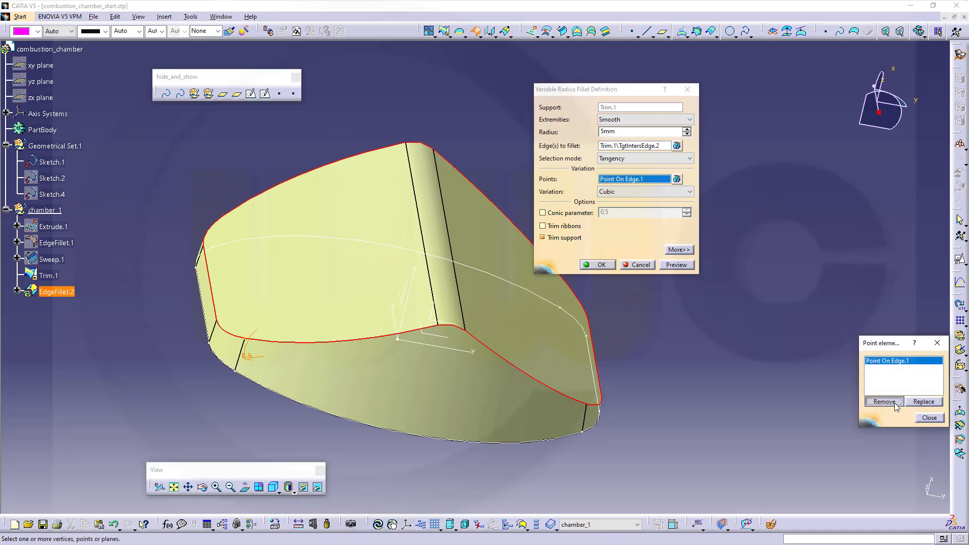
pyautogui.click(883, 401)
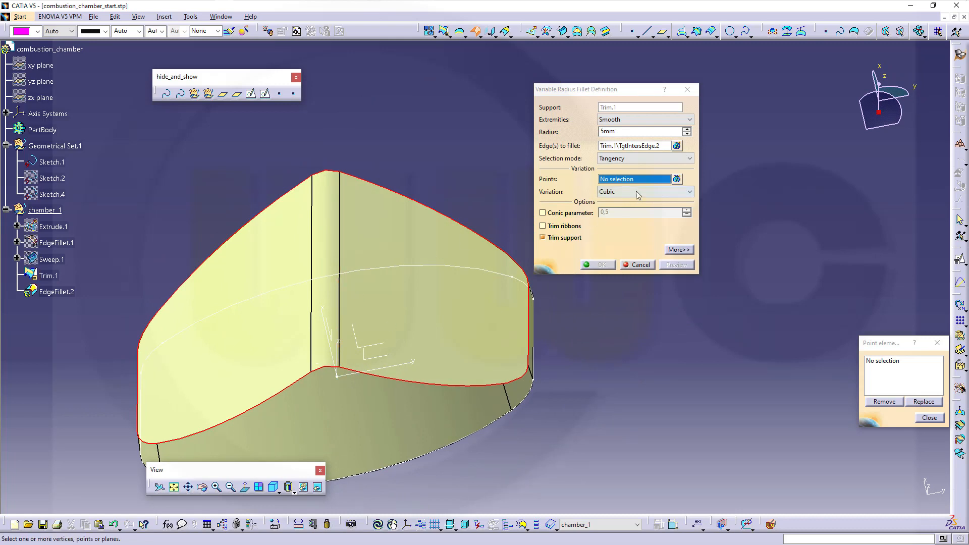
# Add radius control points at a vertex and at a created edge midpoint along the fillet loop
pyautogui.click(678, 180)
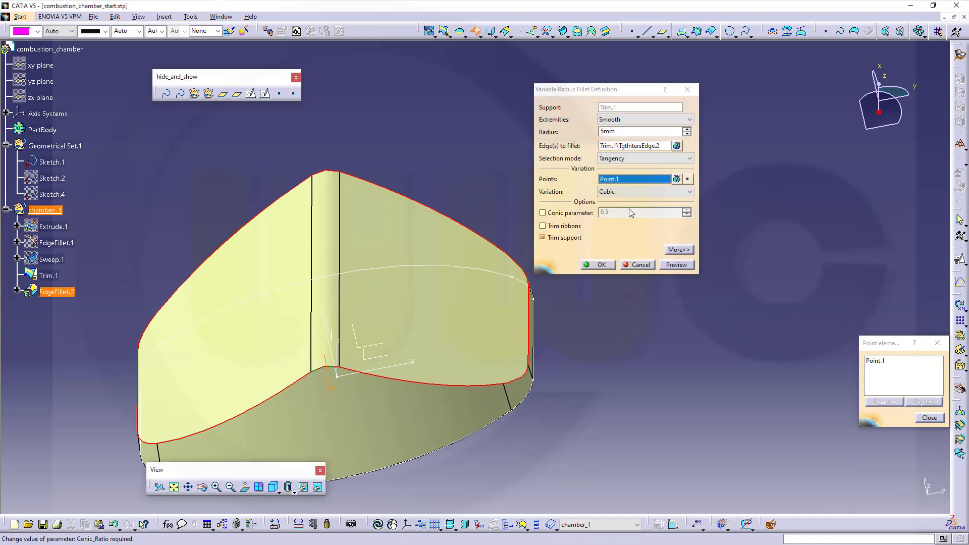
pyautogui.rightClick(634, 179)
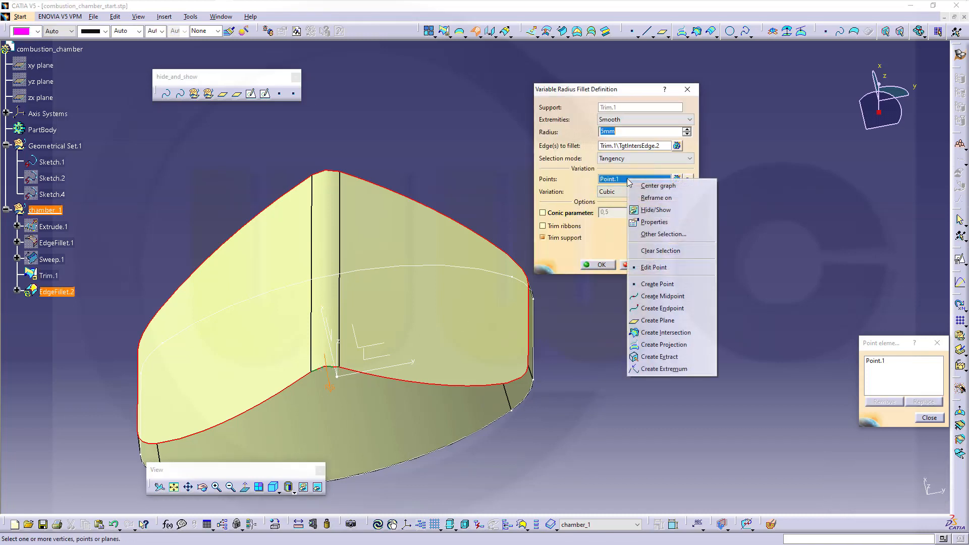
pyautogui.moveTo(661, 296)
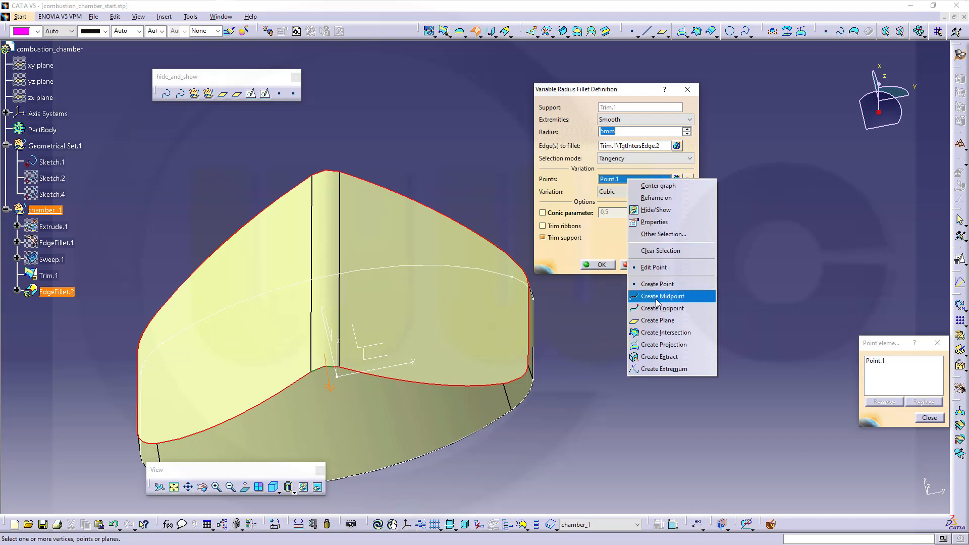
pyautogui.click(662, 296)
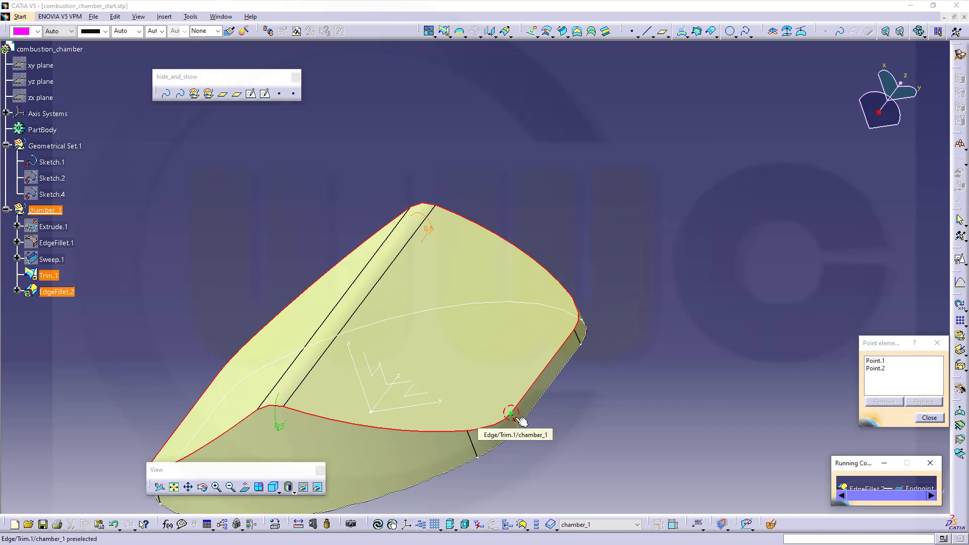
pyautogui.click(513, 415)
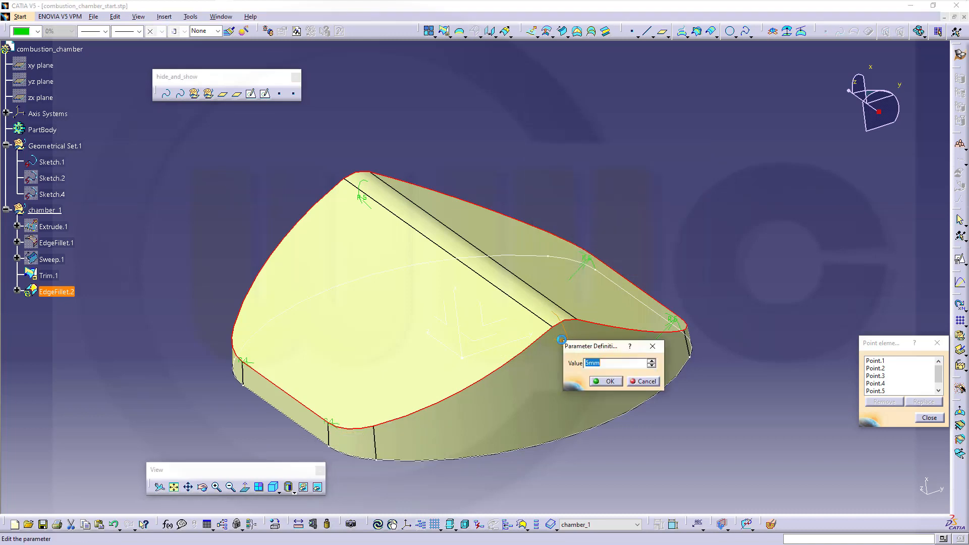
# Set one fillet control point's radius to 10mm
pyautogui.write('10')
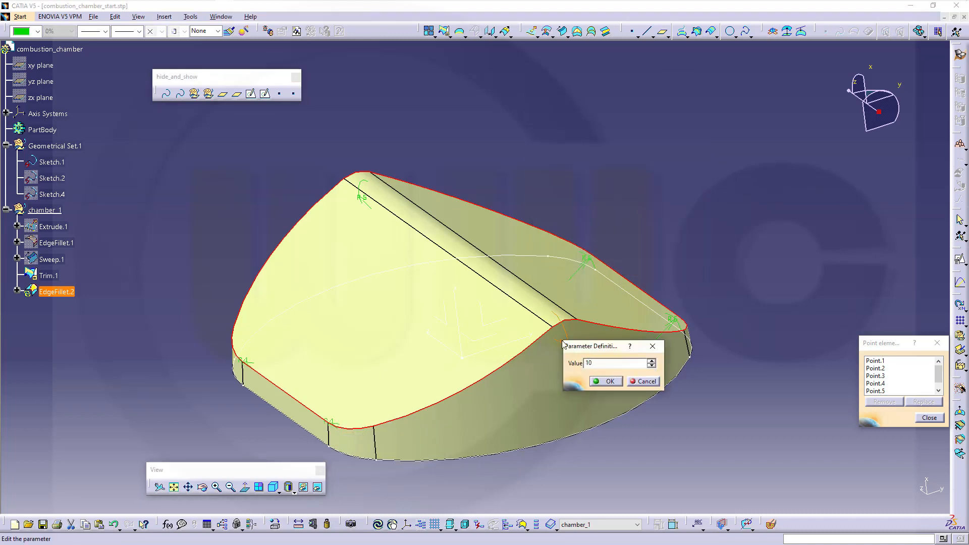
pyautogui.click(605, 381)
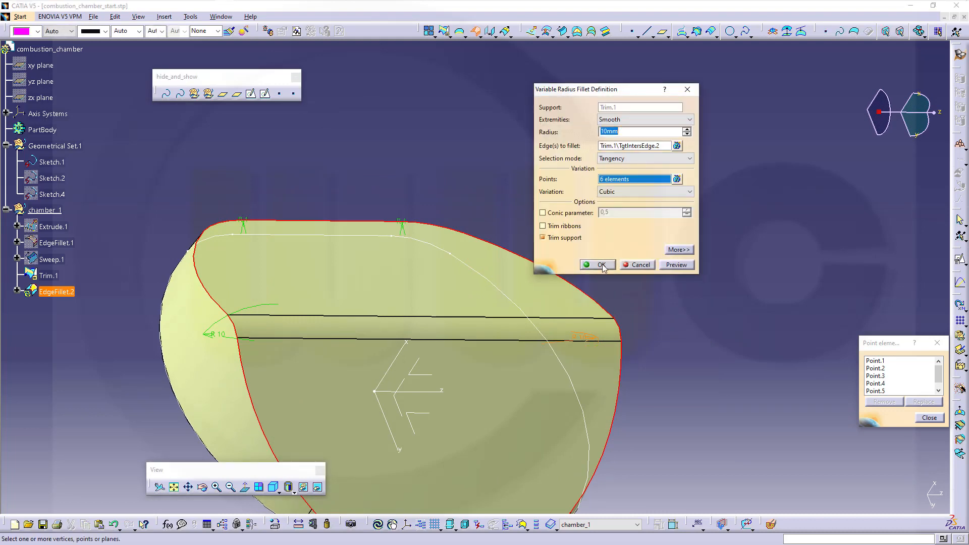
# Confirm the variable-radius EdgeFillet.2 and orbit chamber_1 to inspect its rounded top edge
pyautogui.click(597, 265)
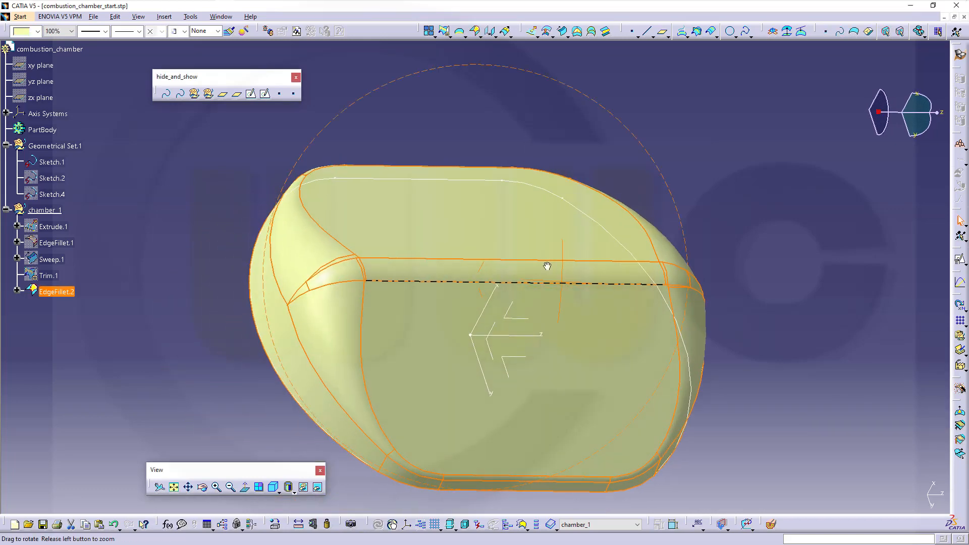
pyautogui.moveTo(547, 266); pyautogui.dragTo(492, 292)
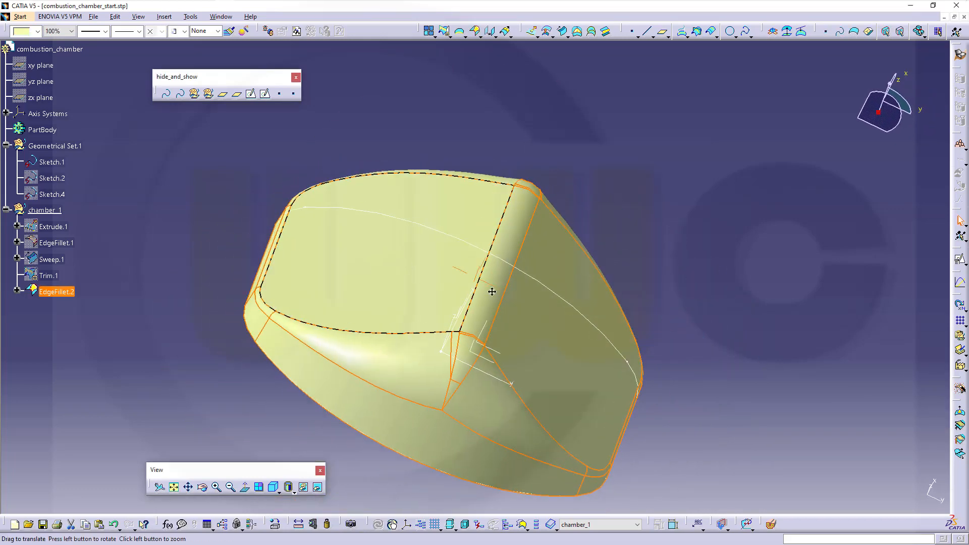
pyautogui.moveTo(492, 291); pyautogui.dragTo(695, 370)
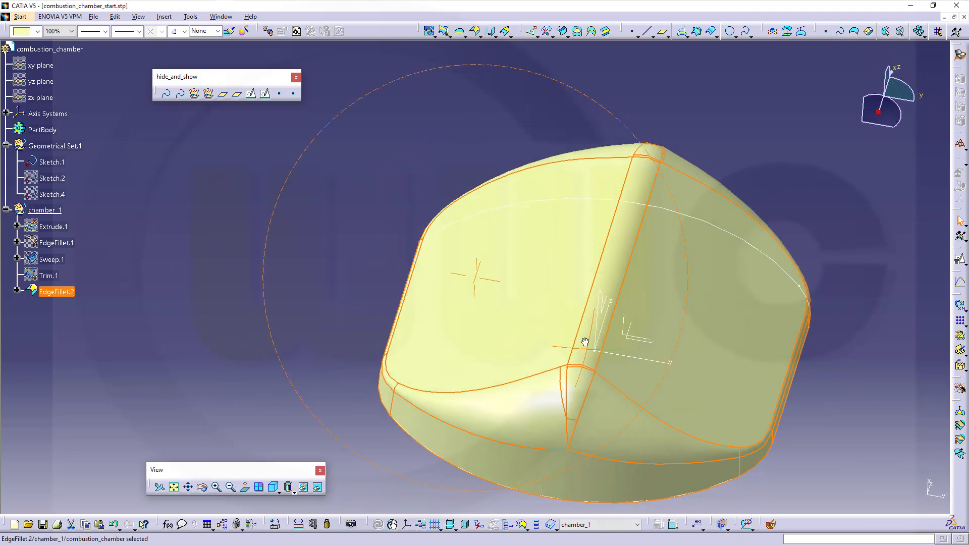
pyautogui.moveTo(585, 342); pyautogui.dragTo(579, 271)
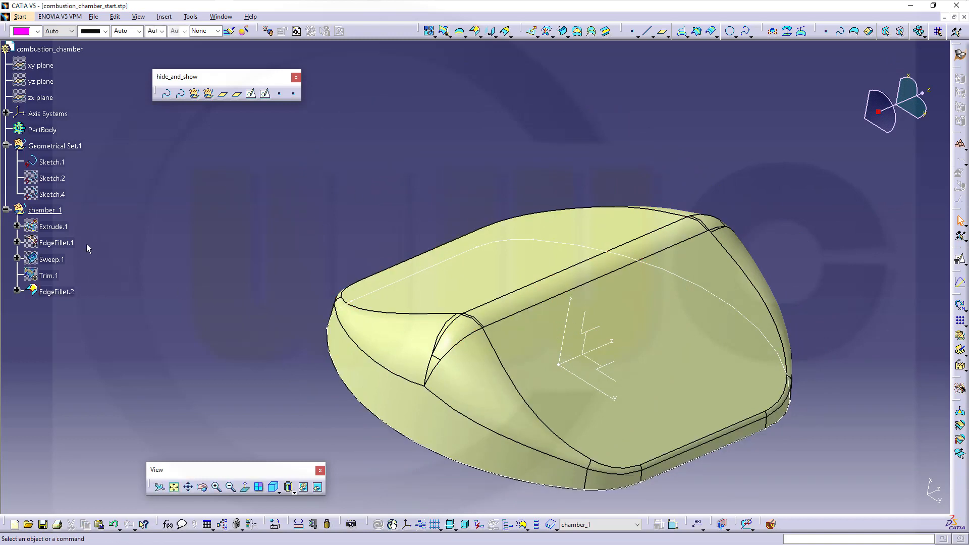
# Hide chamber_1 and create a new geometrical set chamber_2 under combustion_chamber
pyautogui.rightClick(44, 210)
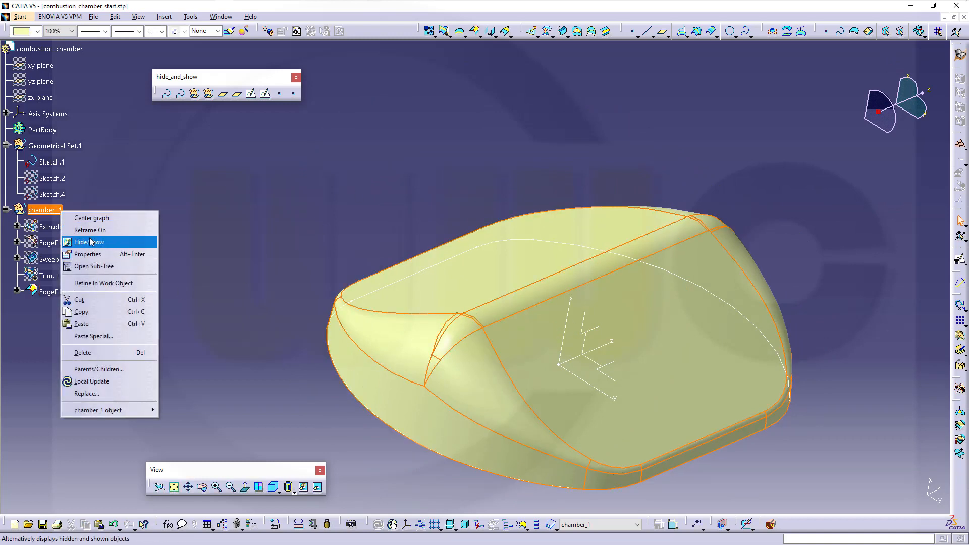
pyautogui.click(87, 242)
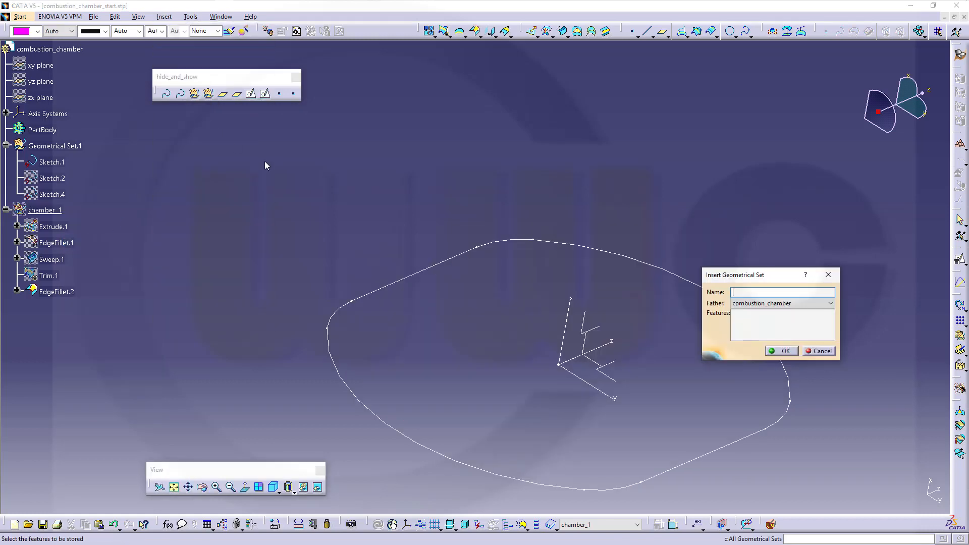
pyautogui.write('chamber_2')
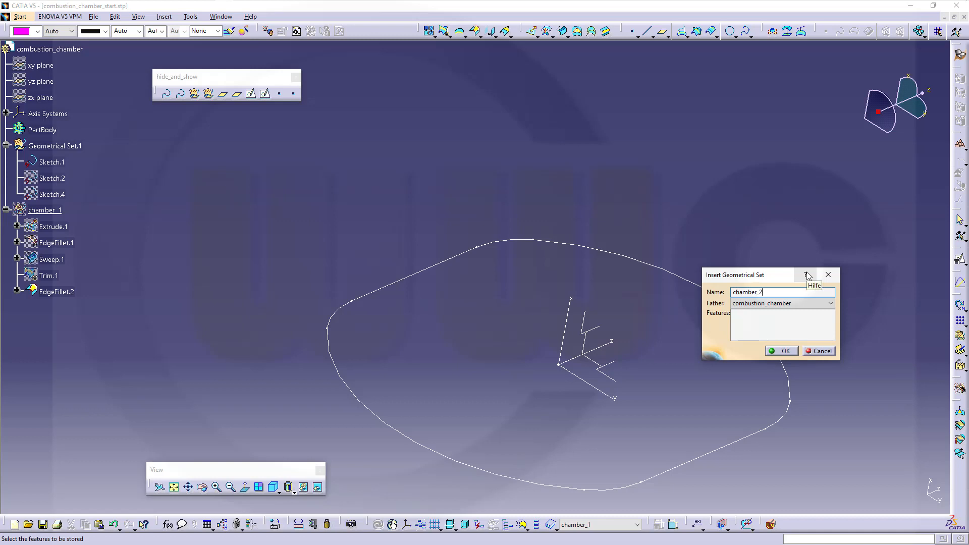
pyautogui.click(782, 351)
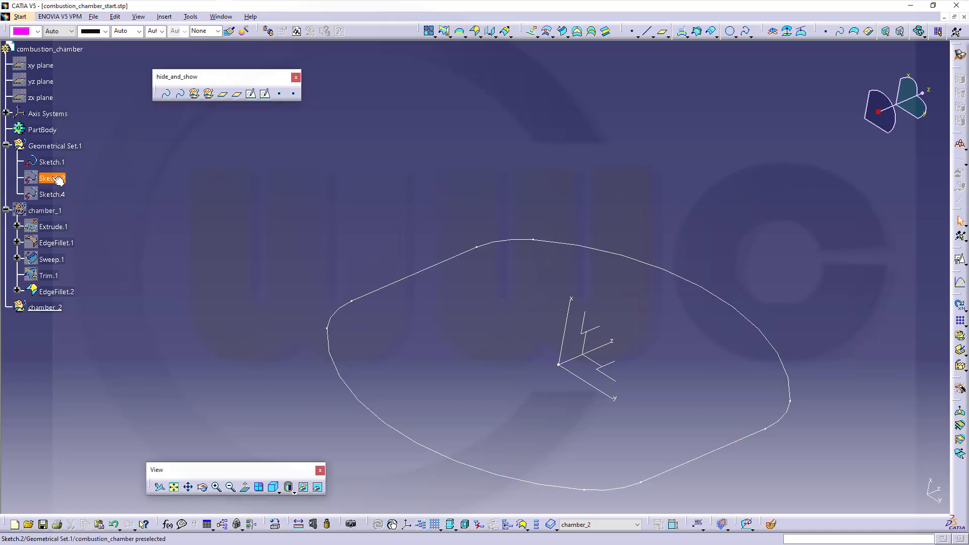
# Show Sketch.4, paste EdgeFillet.1 into chamber_2 as EdgeFillet.3, then hide that copy
pyautogui.rightClick(50, 178)
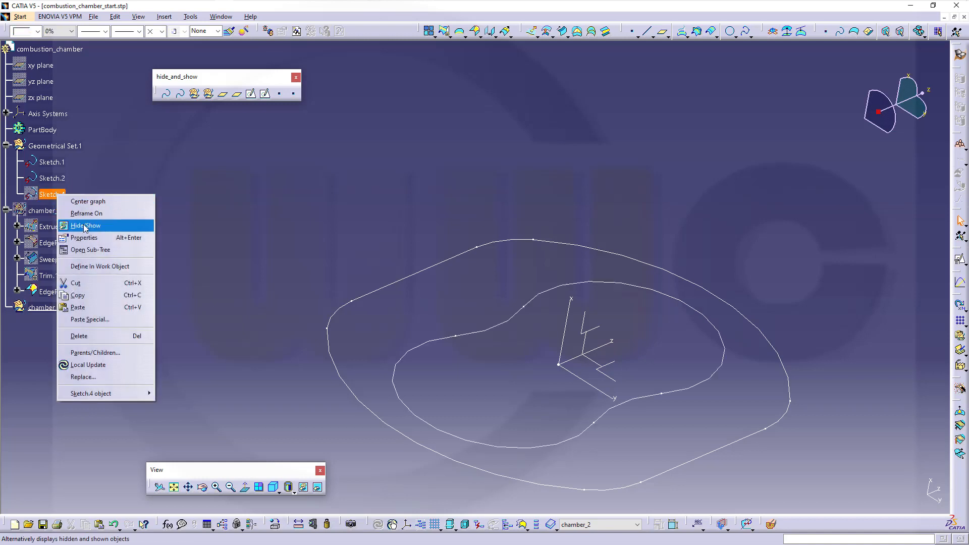
pyautogui.click(86, 225)
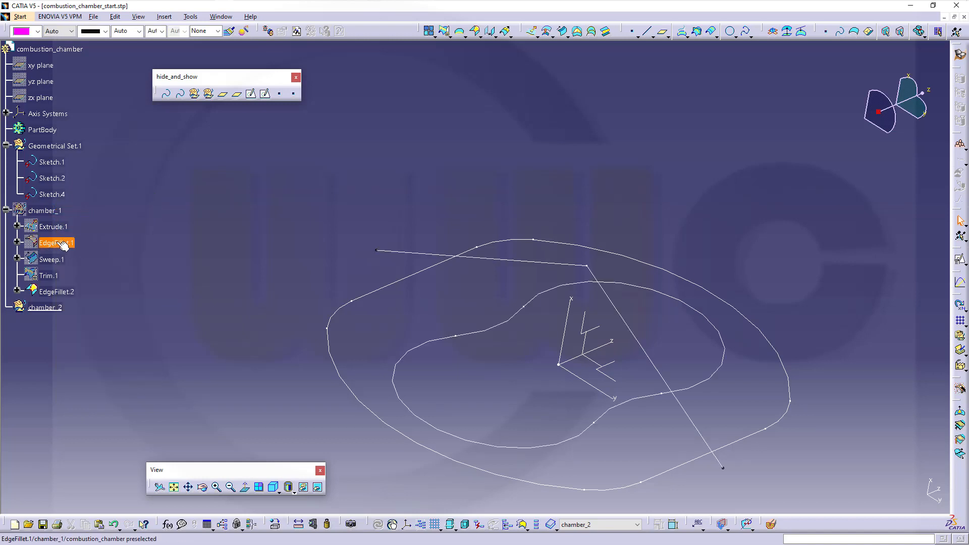
pyautogui.moveTo(59, 244)
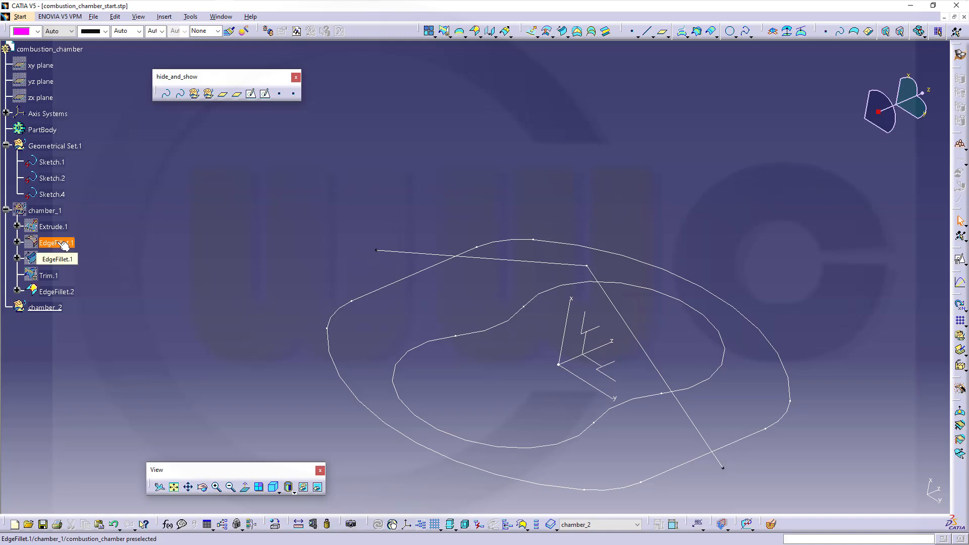
pyautogui.rightClick(56, 242)
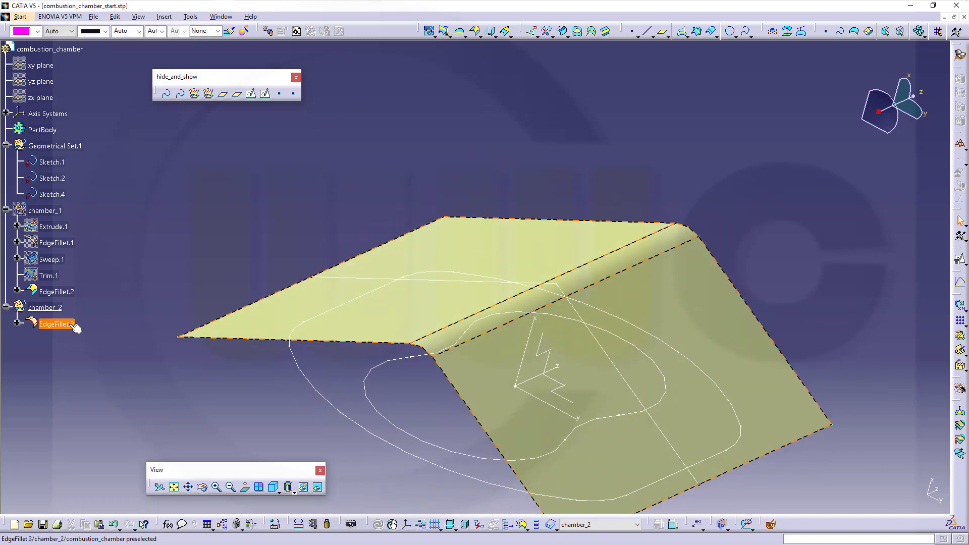
pyautogui.rightClick(54, 324)
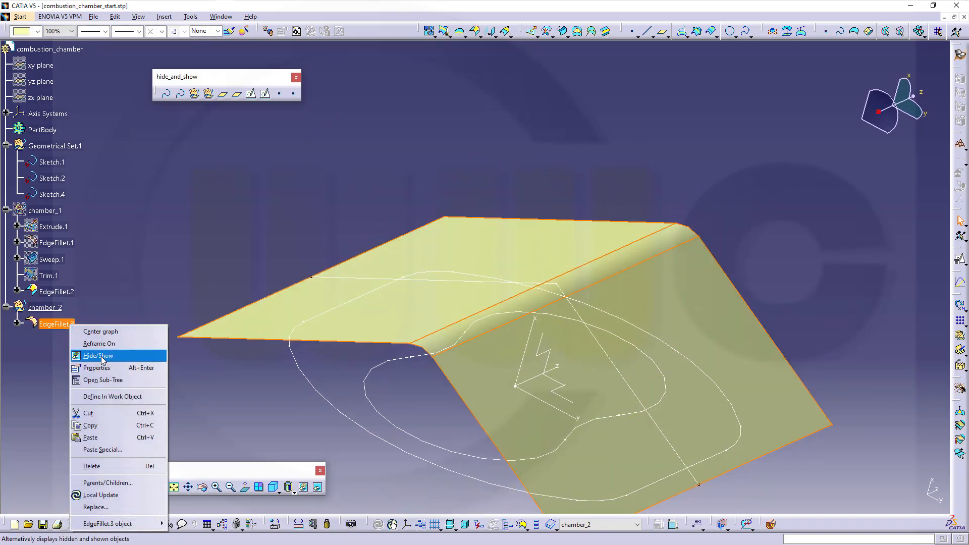
pyautogui.click(97, 355)
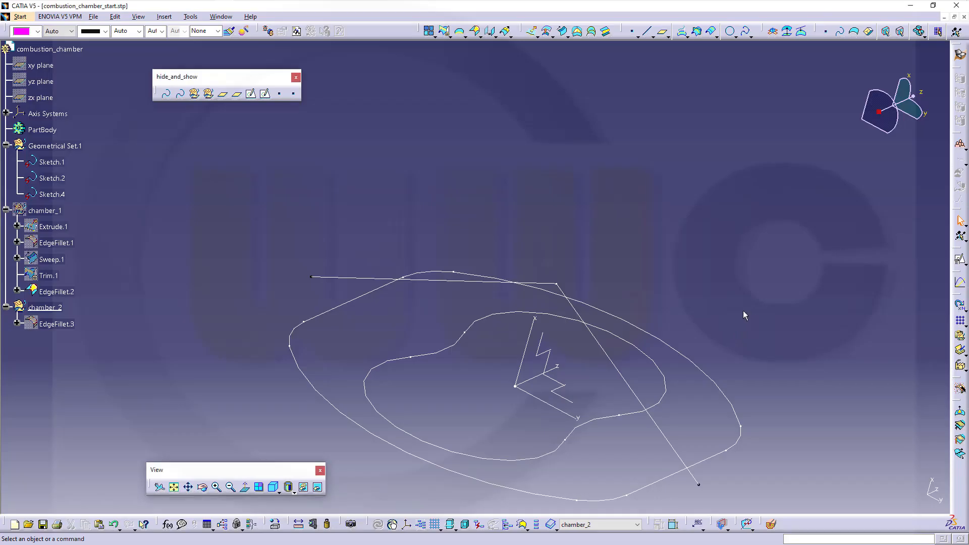
# Make EdgeFillet.3 visible again and hide the Sketch.4 guide line
pyautogui.moveTo(745, 315); pyautogui.dragTo(673, 394)
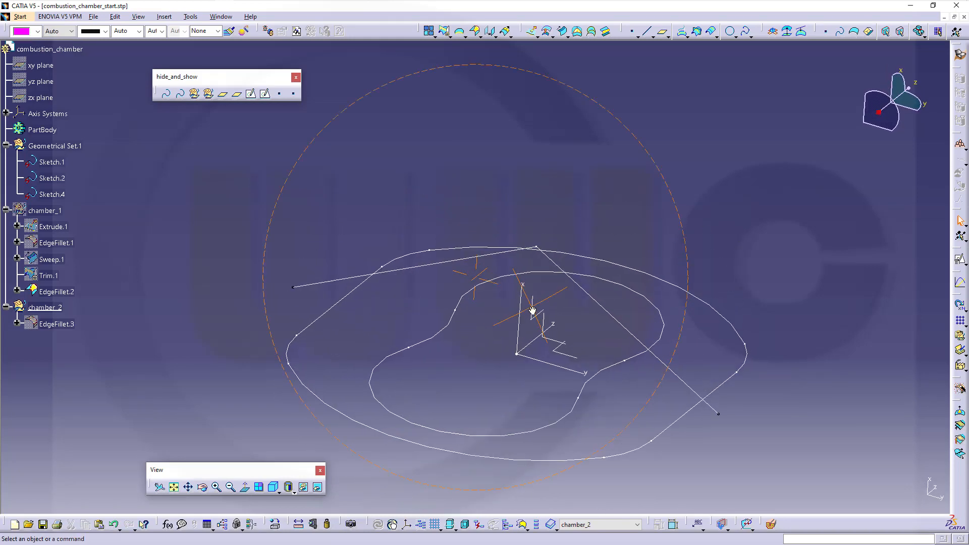
pyautogui.rightClick(55, 324)
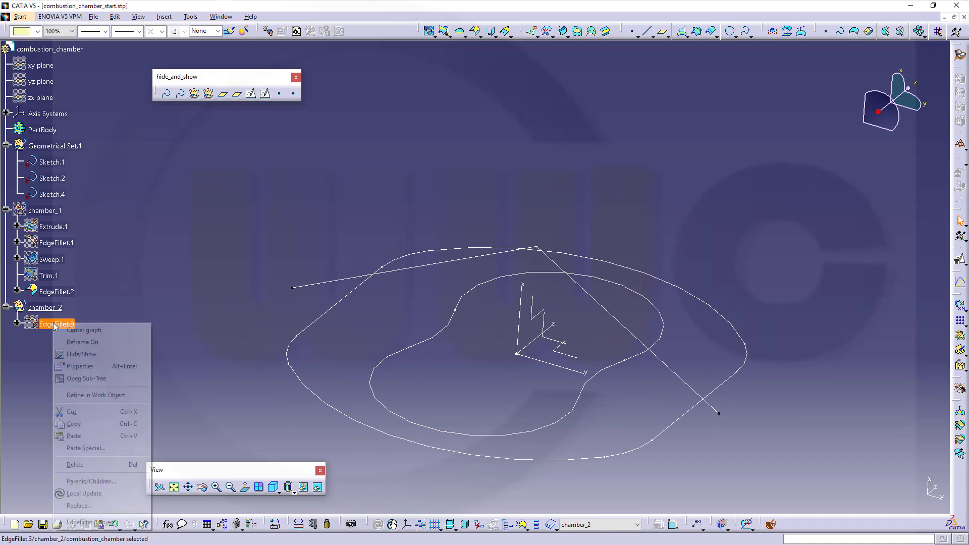
pyautogui.moveTo(81, 355)
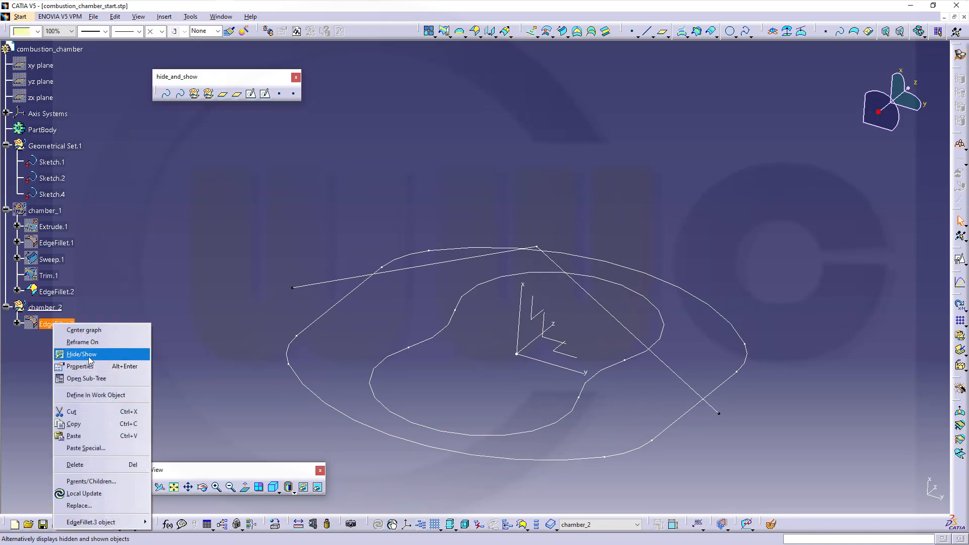
pyautogui.click(81, 355)
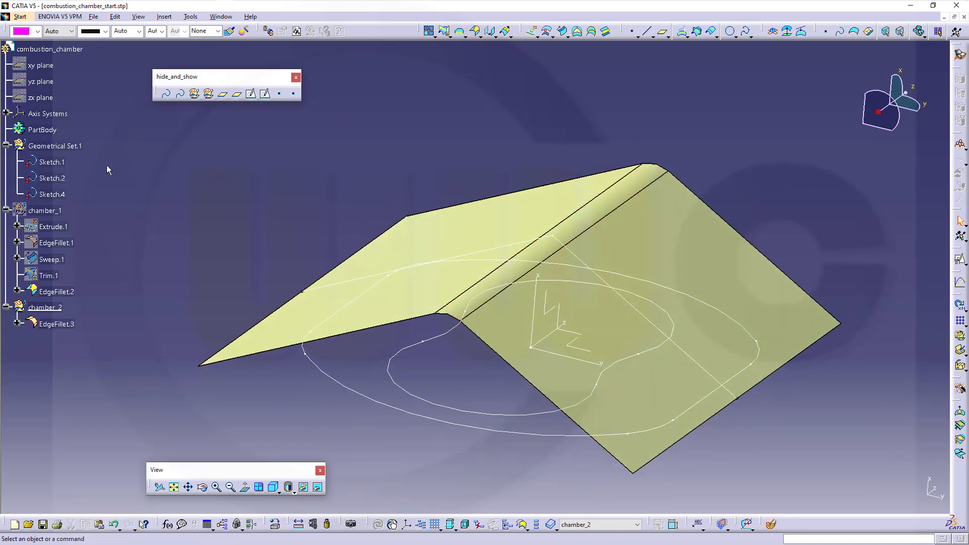
pyautogui.click(52, 194)
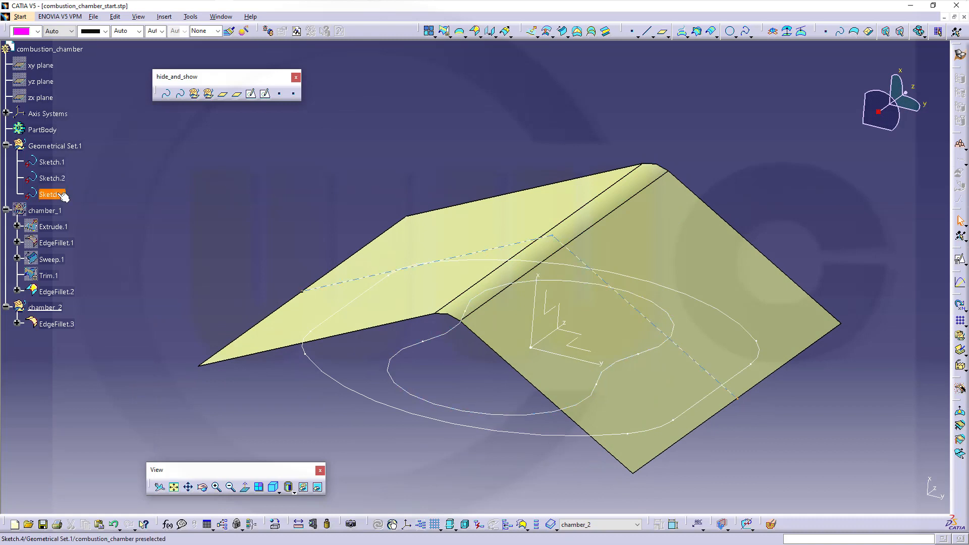
pyautogui.rightClick(49, 194)
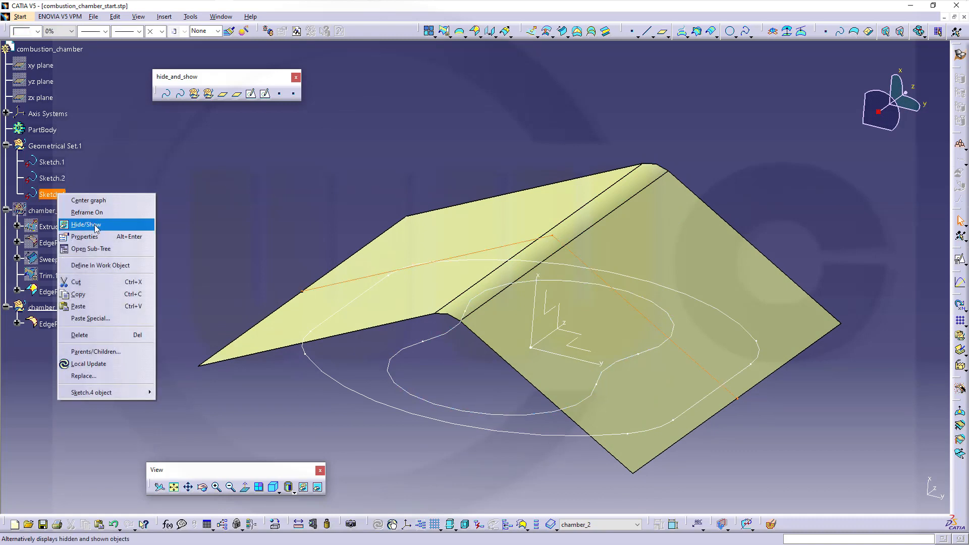
pyautogui.click(86, 224)
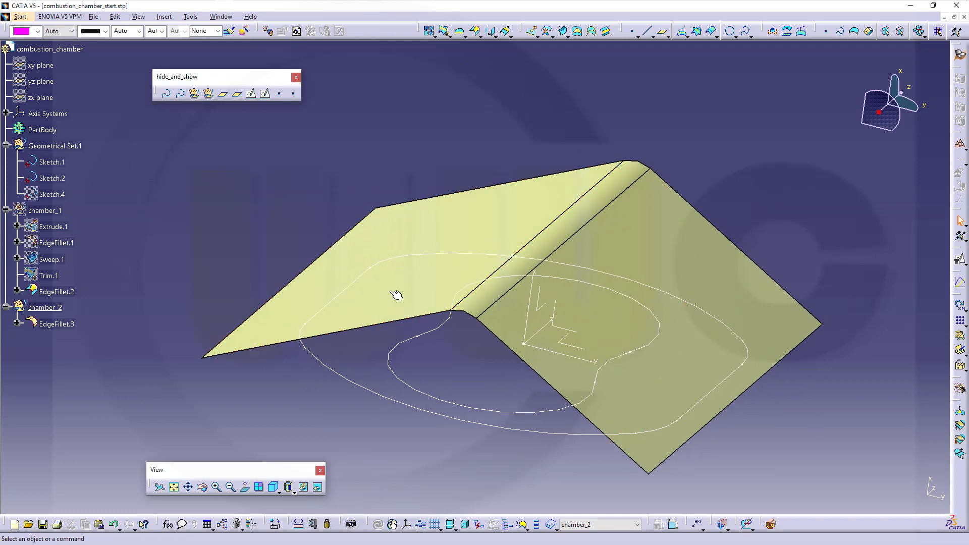
pyautogui.moveTo(675, 285)
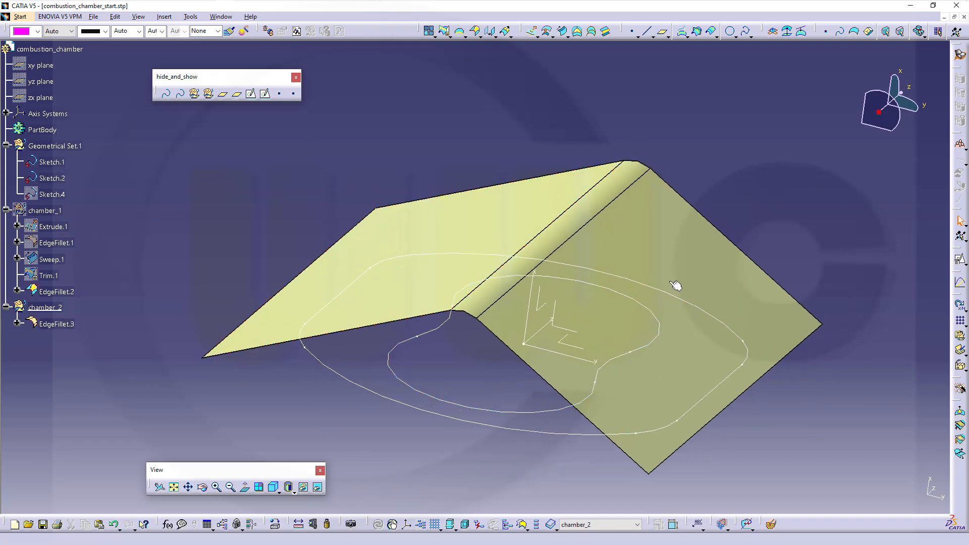
pyautogui.moveTo(797, 183)
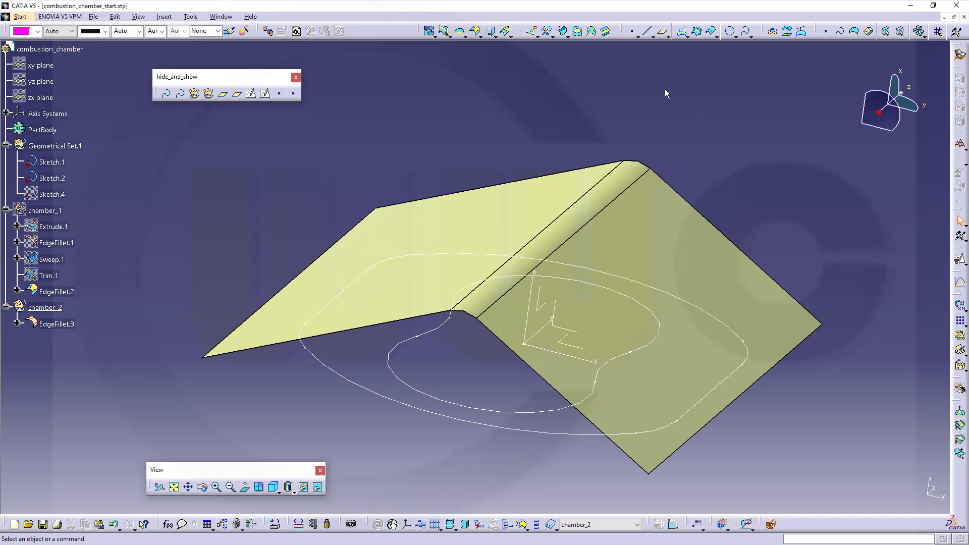
pyautogui.moveTo(690, 44)
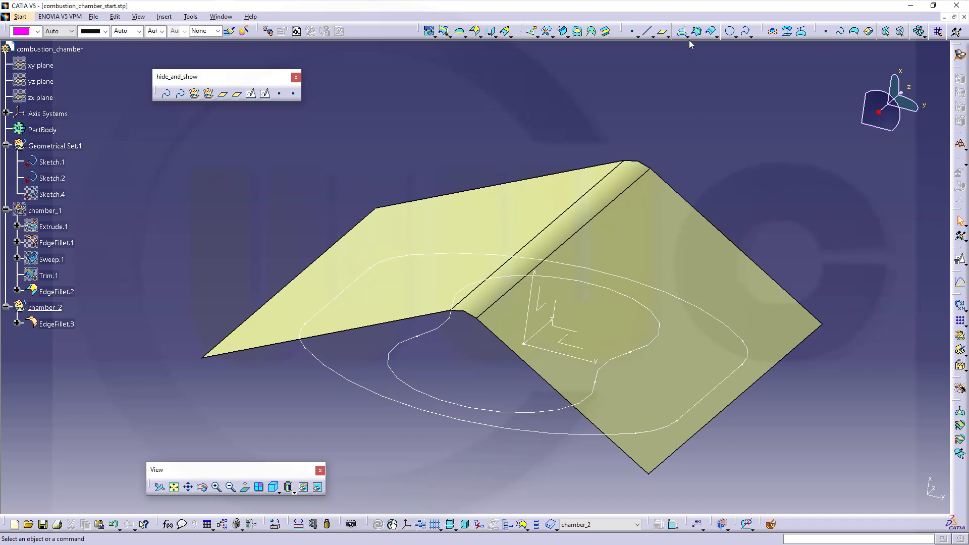
# Project Sketch.2 onto EdgeFillet.3 along the YZ plane with tangency smoothing as Project.1
pyautogui.click(691, 32)
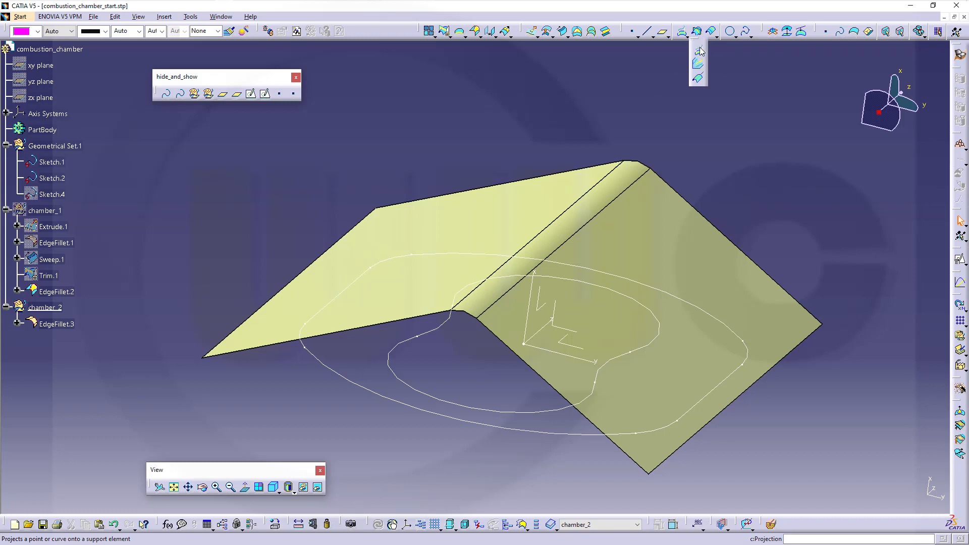
pyautogui.click(699, 52)
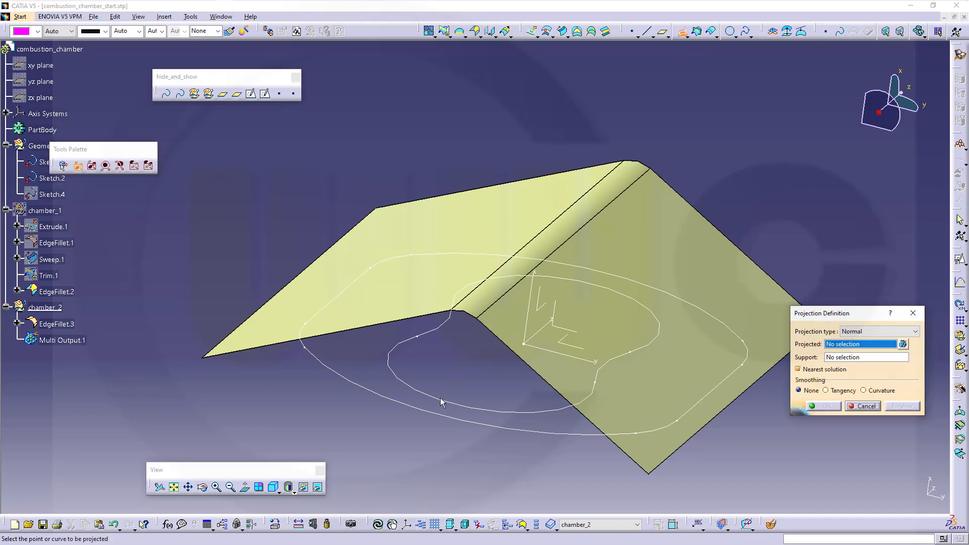
pyautogui.click(442, 402)
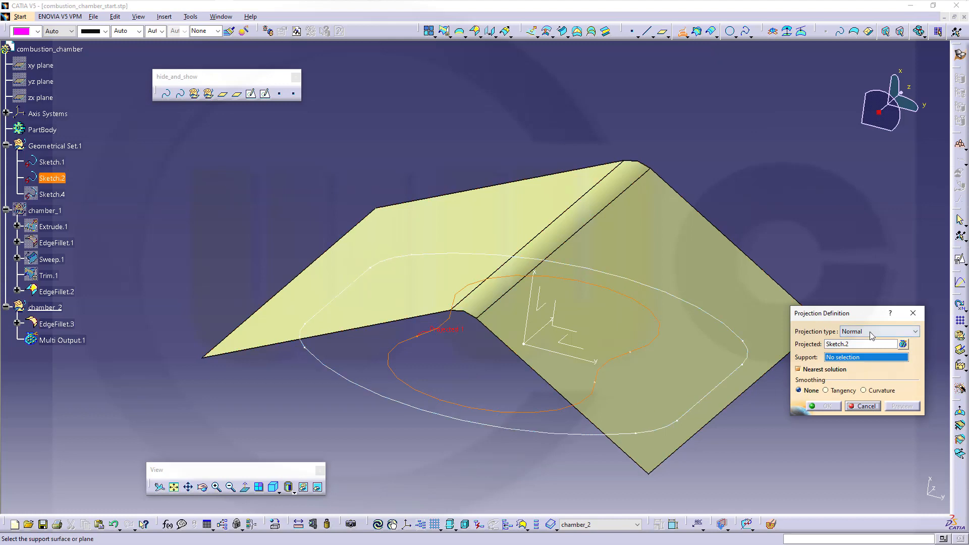
pyautogui.click(916, 331)
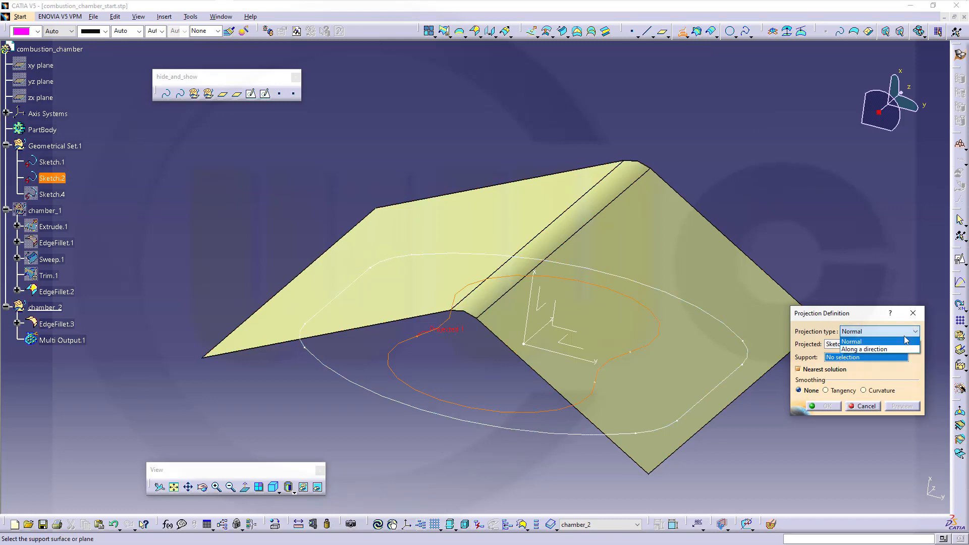
pyautogui.click(861, 349)
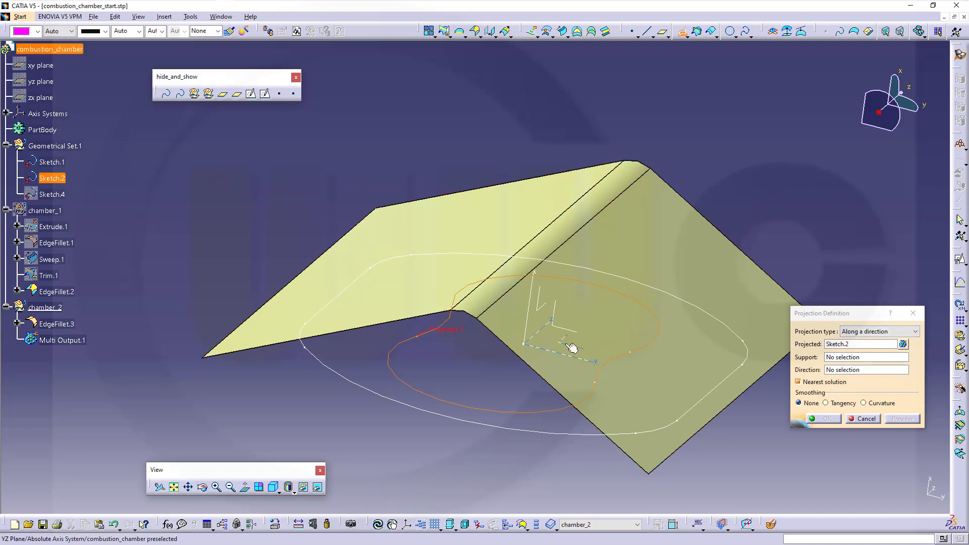
pyautogui.moveTo(571, 346)
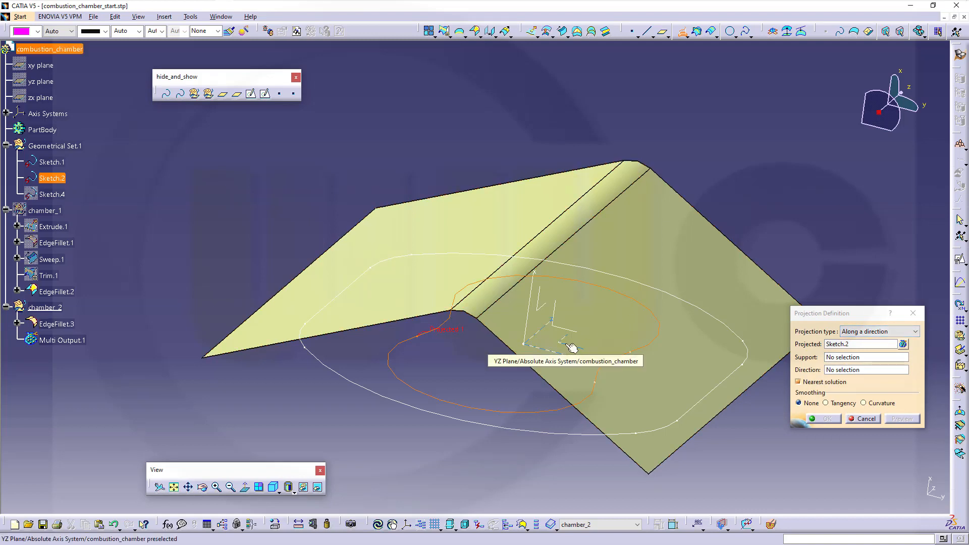
pyautogui.click(541, 343)
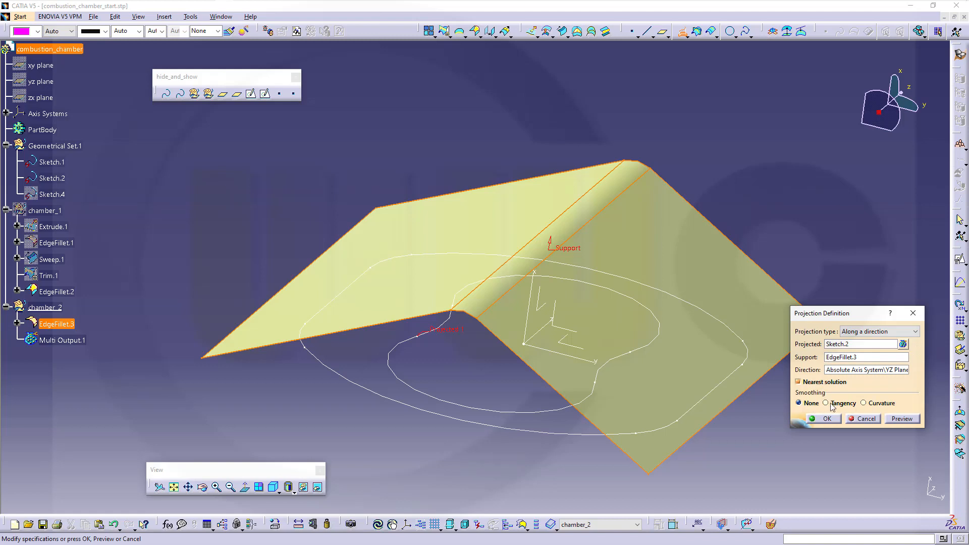
pyautogui.click(826, 403)
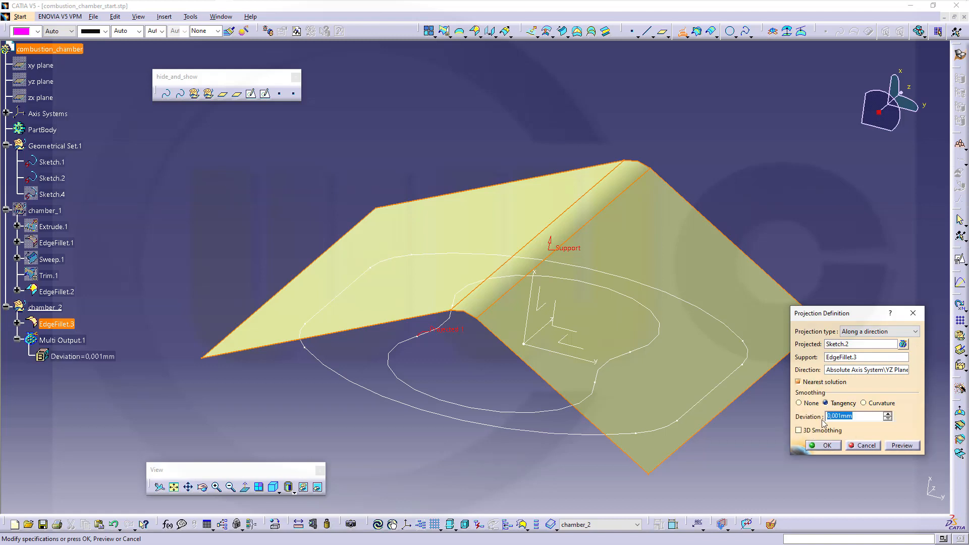
pyautogui.click(827, 445)
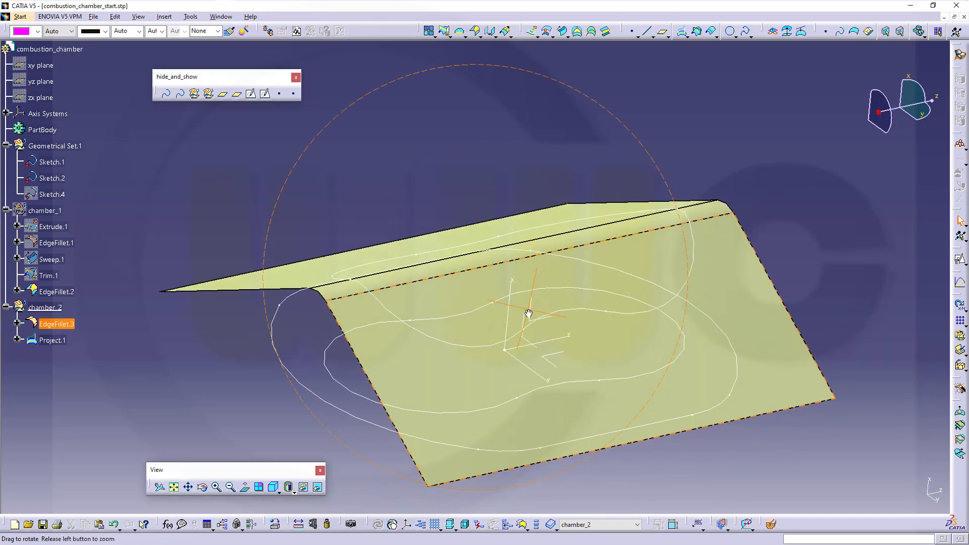
# Start splitting EdgeFillet.3 with the Project.1 curve to trim it to the chamber outline
pyautogui.moveTo(528, 312); pyautogui.dragTo(544, 402)
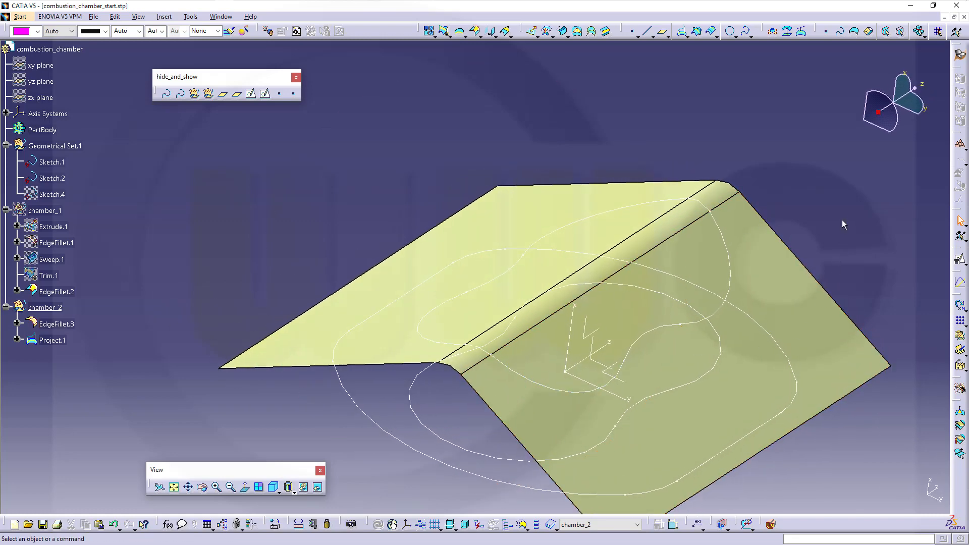
pyautogui.moveTo(485, 78)
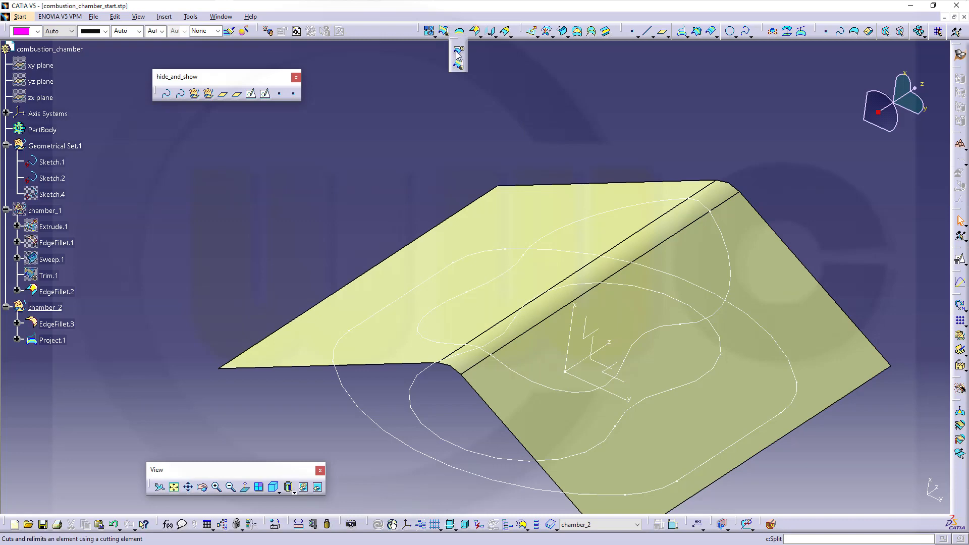
pyautogui.click(458, 51)
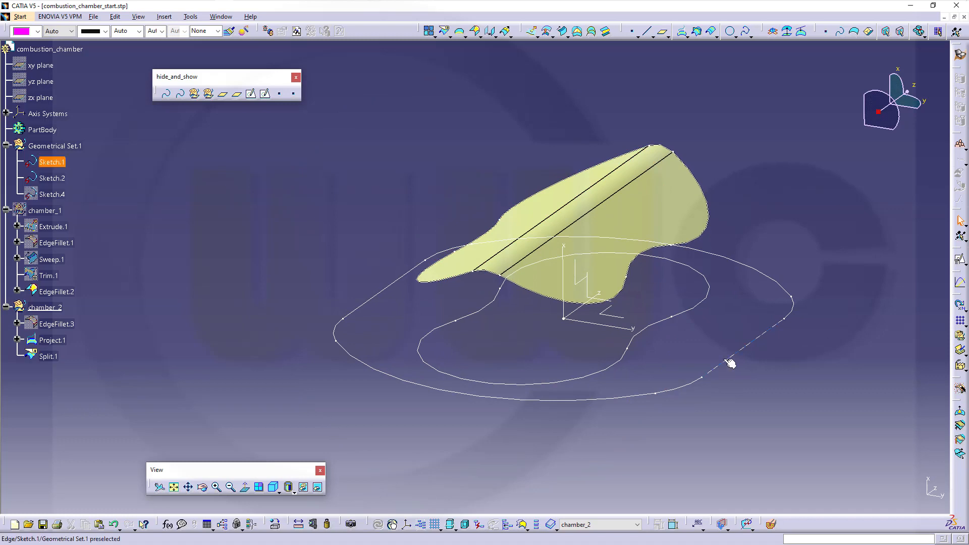
pyautogui.moveTo(765, 340)
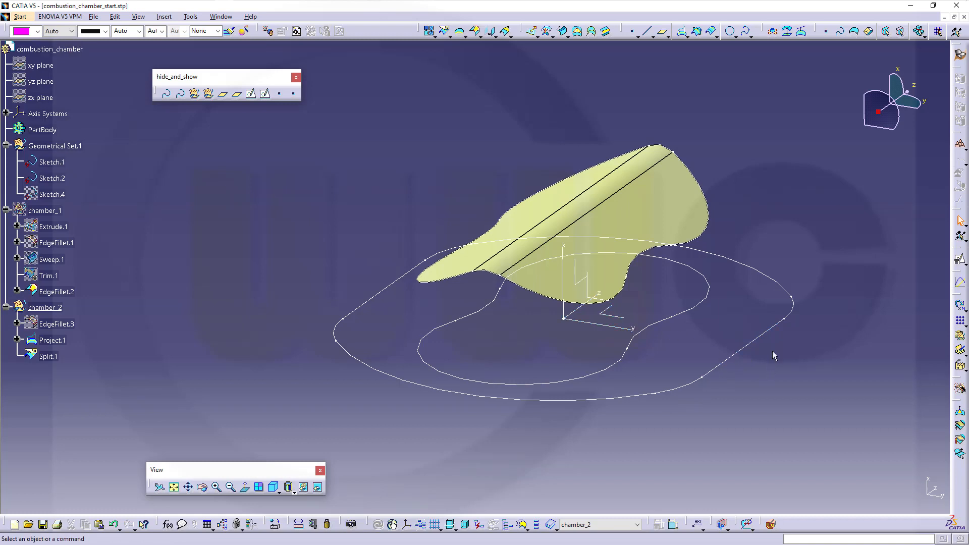
pyautogui.moveTo(712, 322)
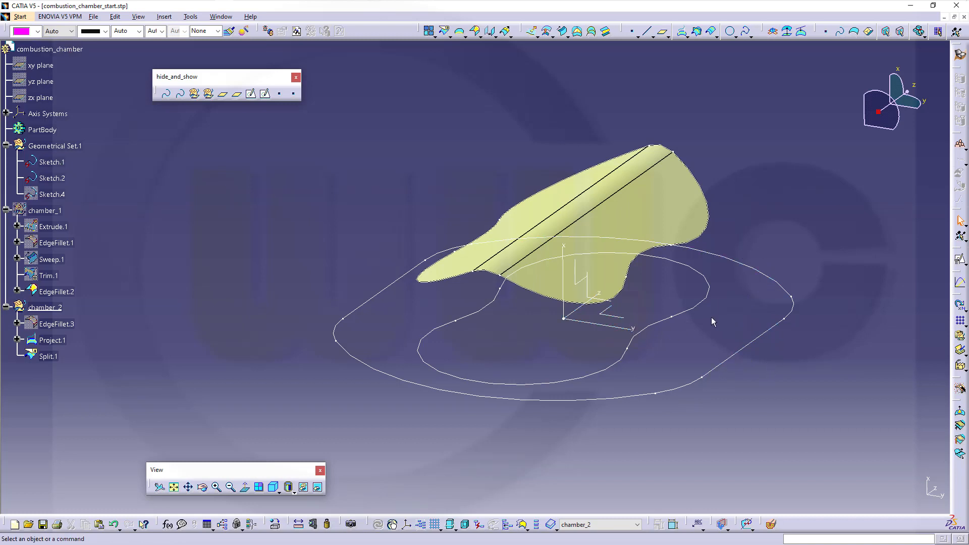
pyautogui.moveTo(450, 299)
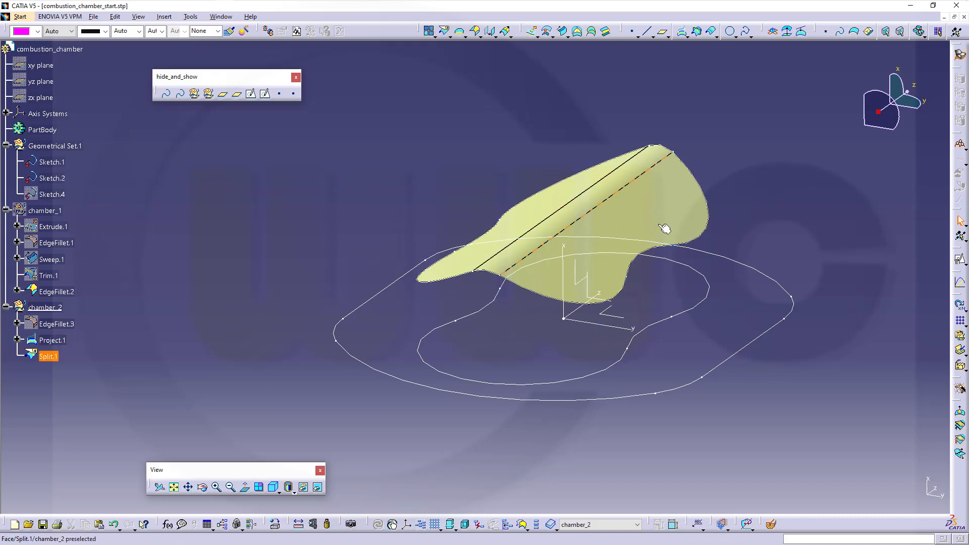
# Begin a two-guide conic sweep with Sketch.1 as the first guide curve
pyautogui.click(259, 285)
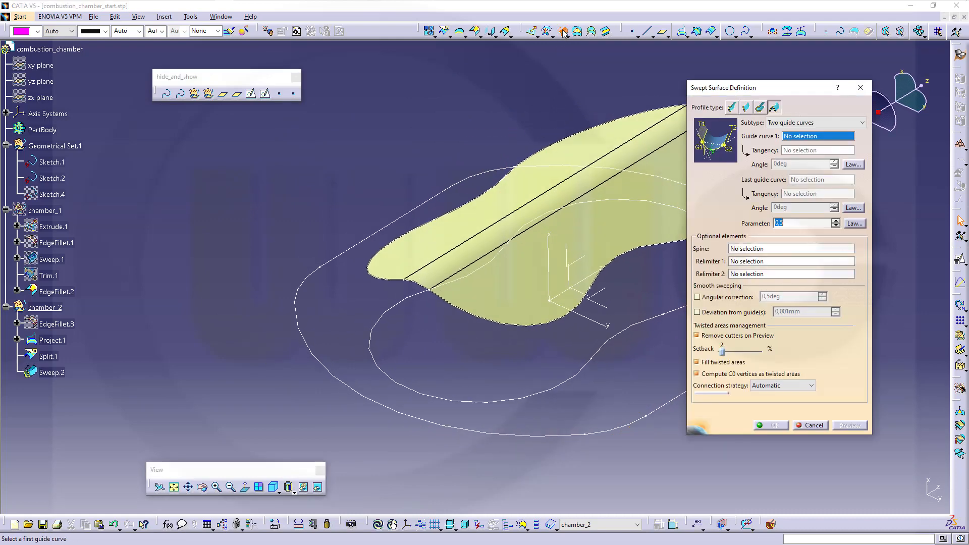
pyautogui.click(773, 107)
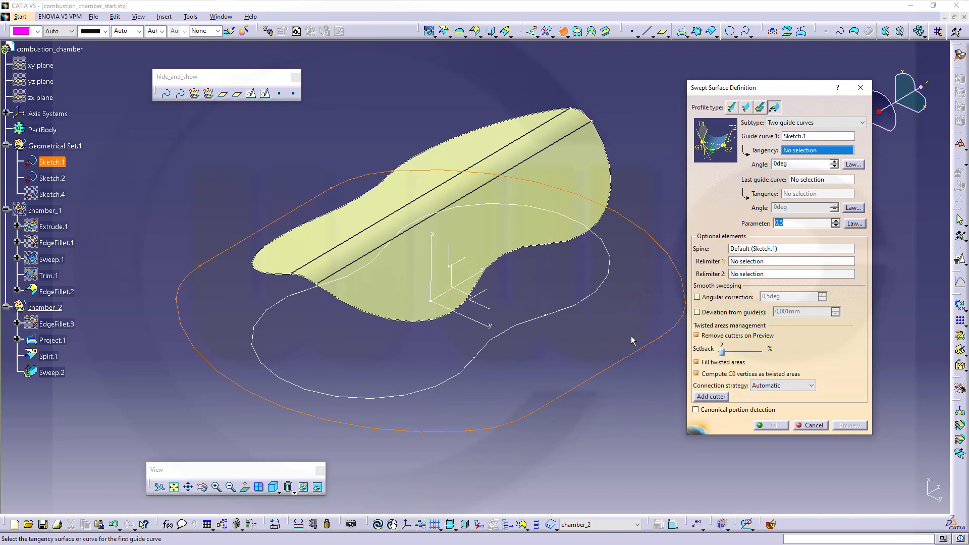
pyautogui.moveTo(623, 297)
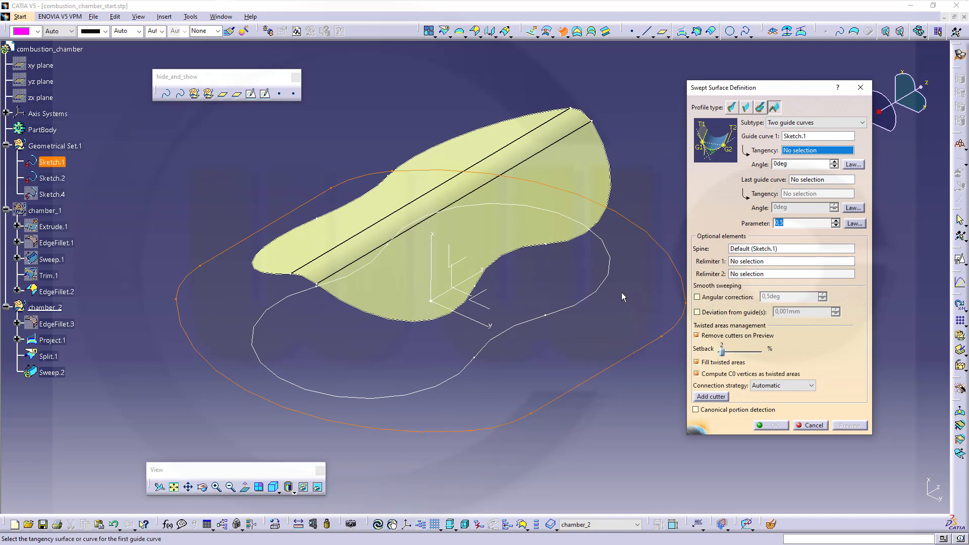
pyautogui.moveTo(674, 171)
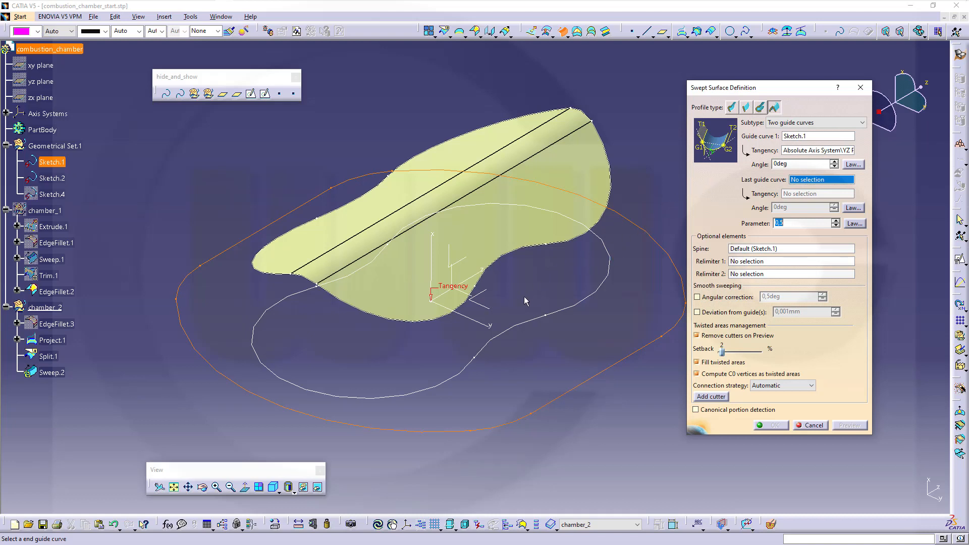
pyautogui.moveTo(492, 308)
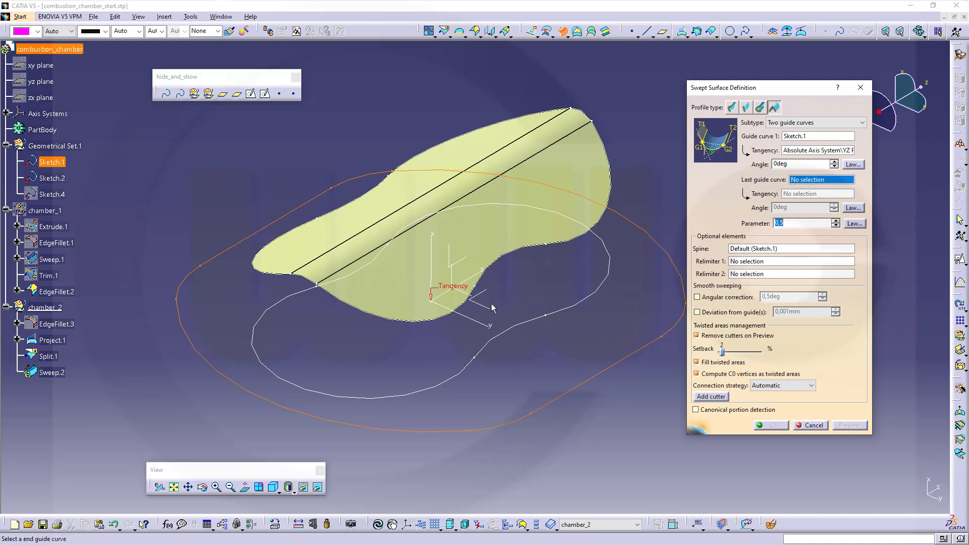
pyautogui.moveTo(770, 174)
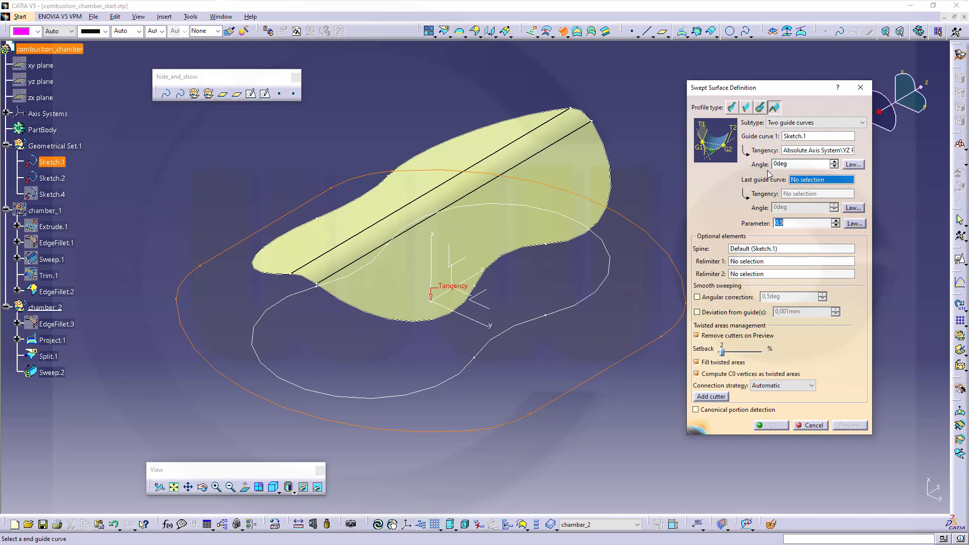
pyautogui.moveTo(623, 243)
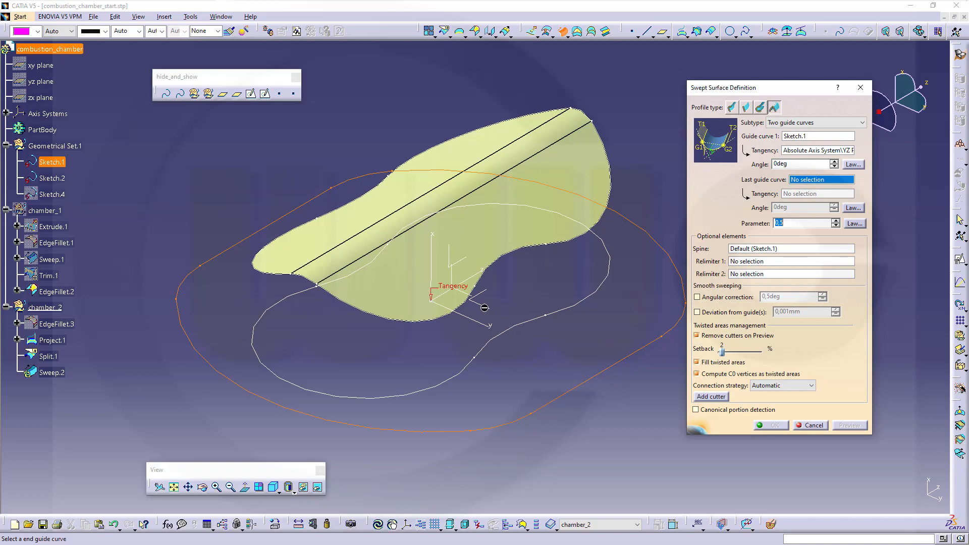
pyautogui.moveTo(503, 315)
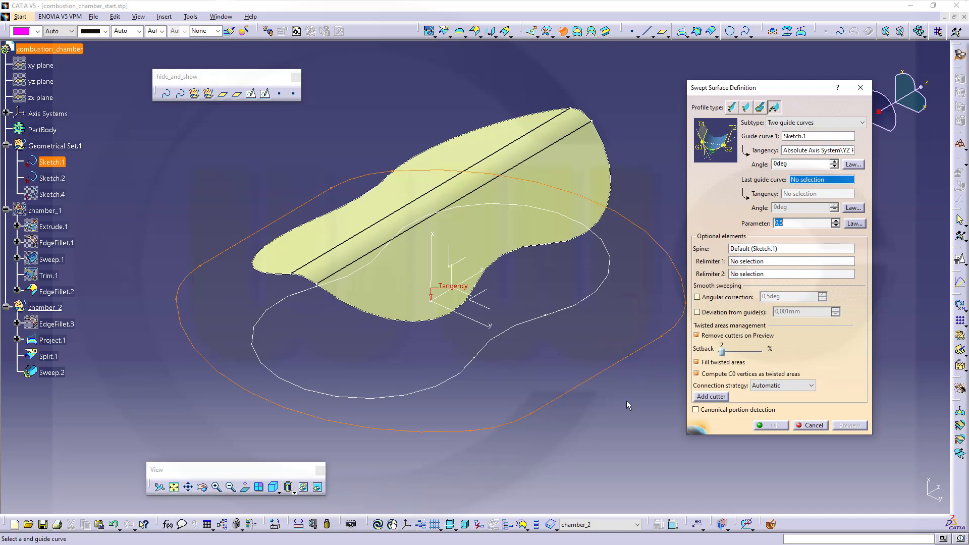
pyautogui.moveTo(791, 196)
pyautogui.write('85')
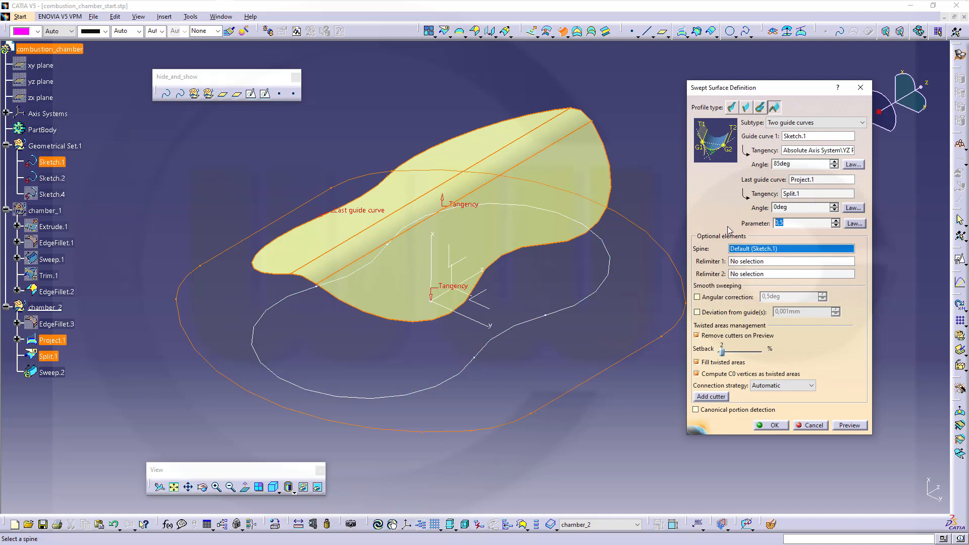
# Set the sweep parameter to 0.7, use Sketch.2 as spine, and create Sweep.2
pyautogui.write('0')
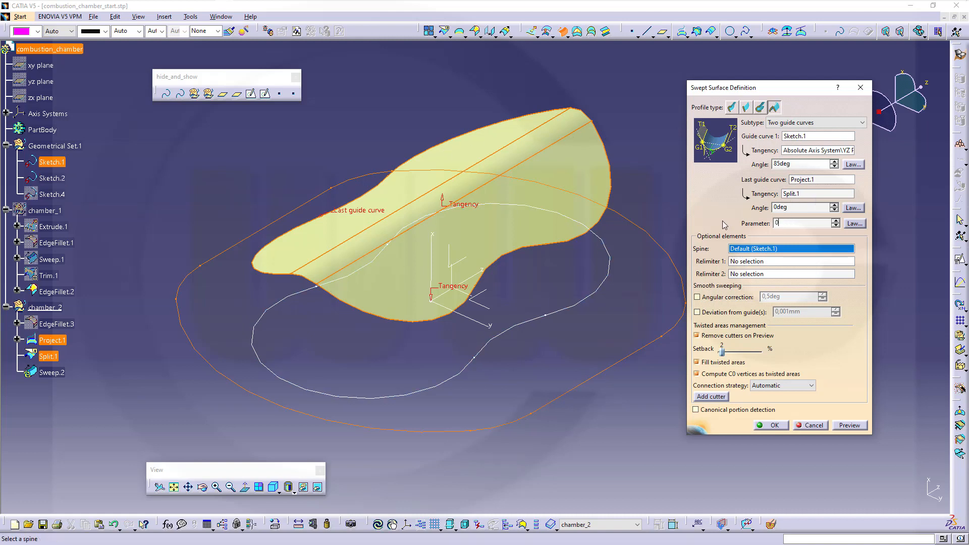
pyautogui.write('0.7')
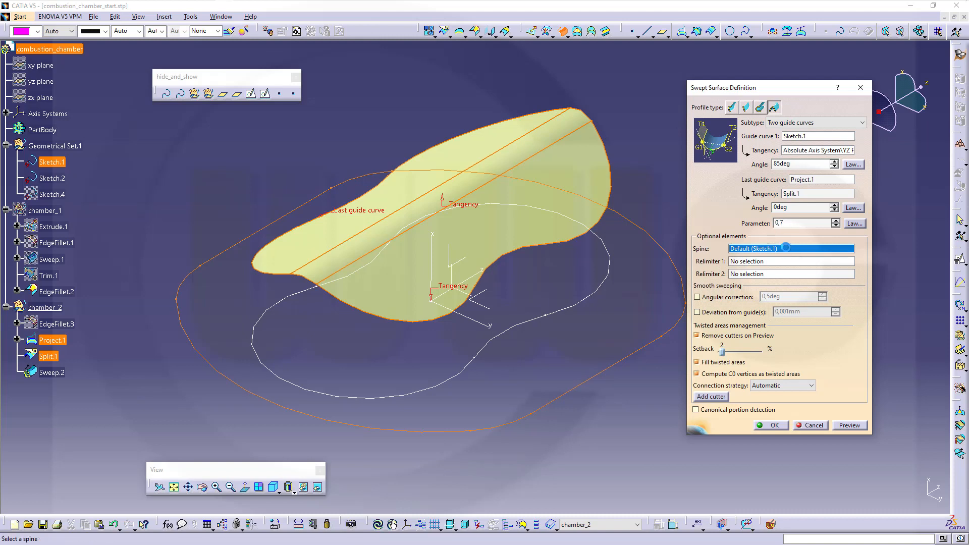
pyautogui.moveTo(592, 313)
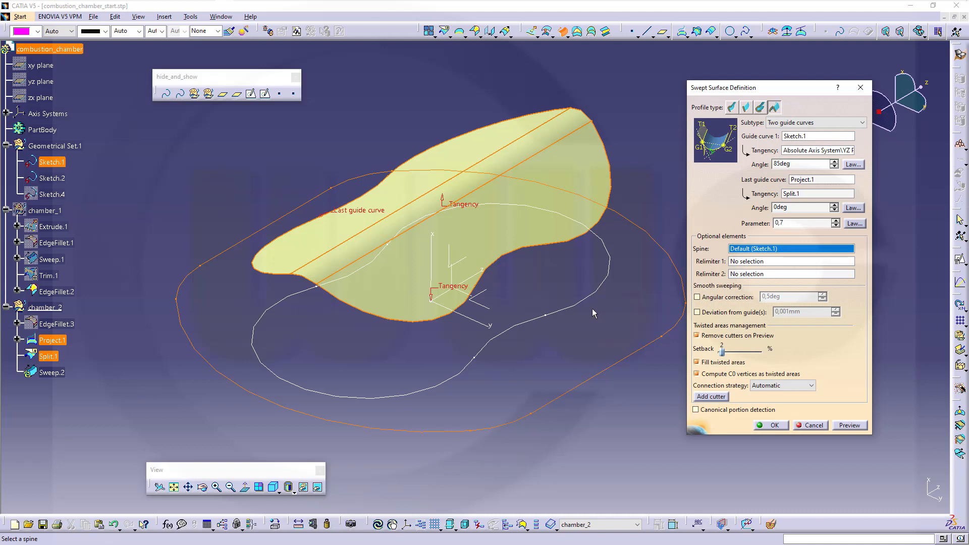
pyautogui.moveTo(585, 334)
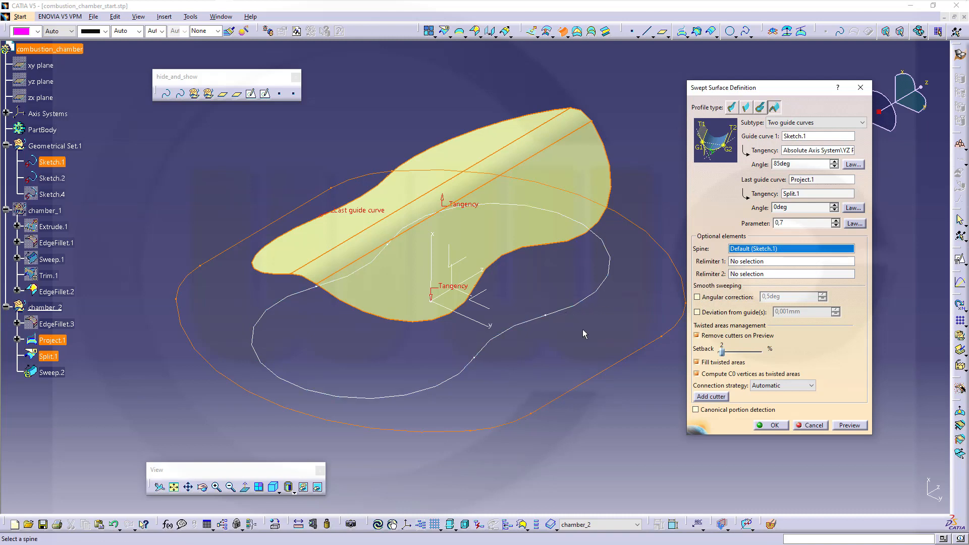
pyautogui.moveTo(563, 353)
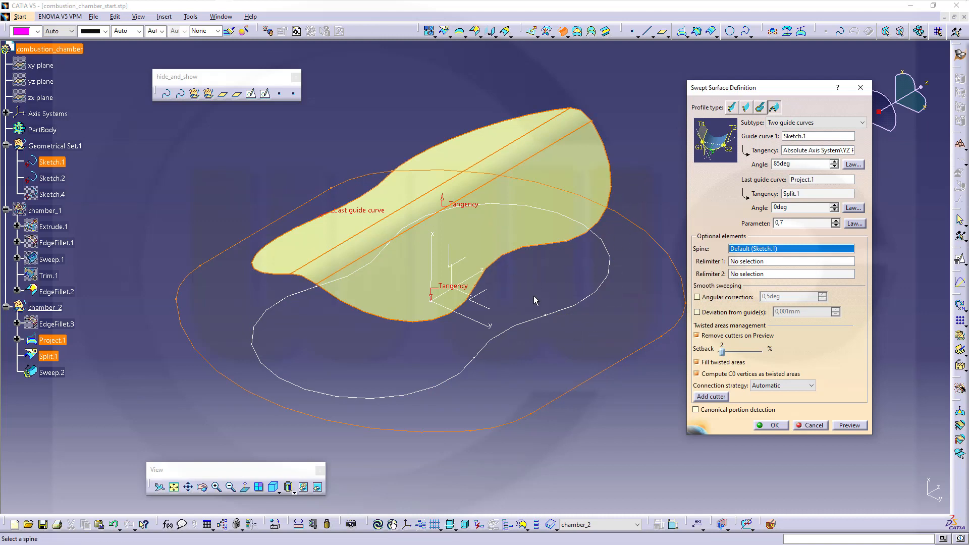
pyautogui.moveTo(577, 399)
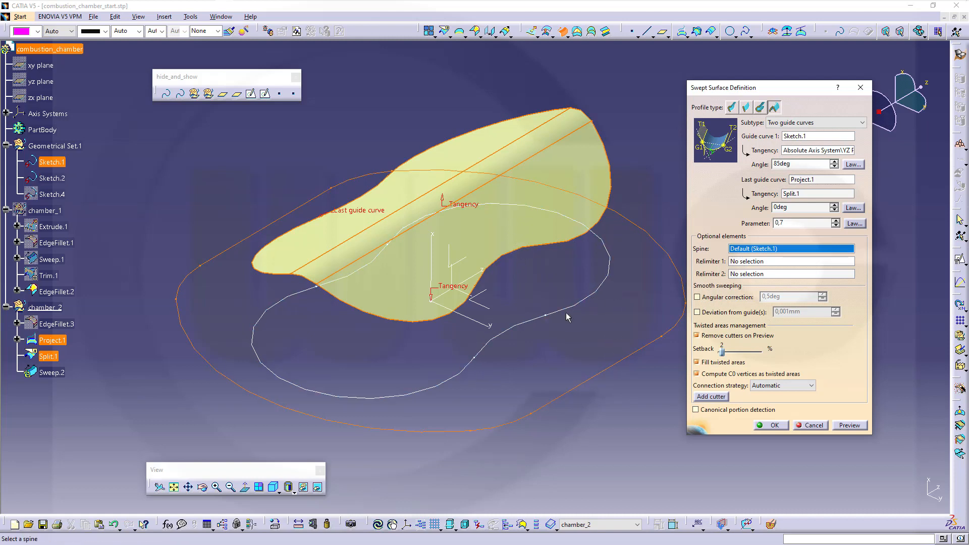
pyautogui.moveTo(564, 326)
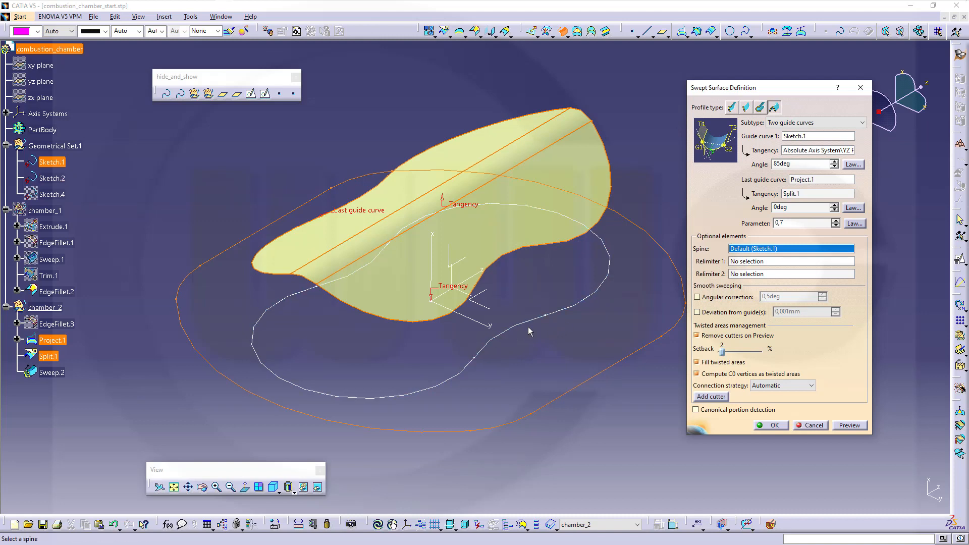
pyautogui.moveTo(300, 365)
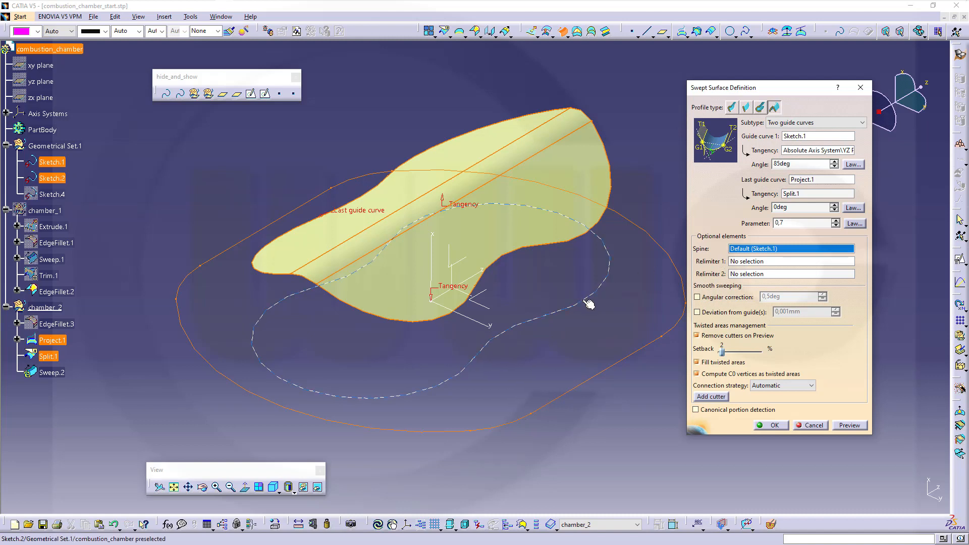
pyautogui.click(559, 311)
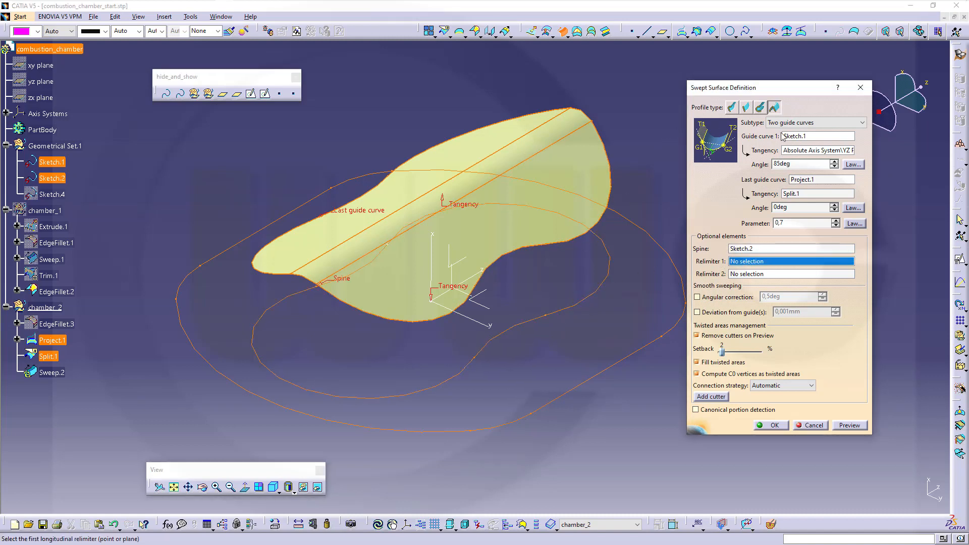
pyautogui.click(850, 425)
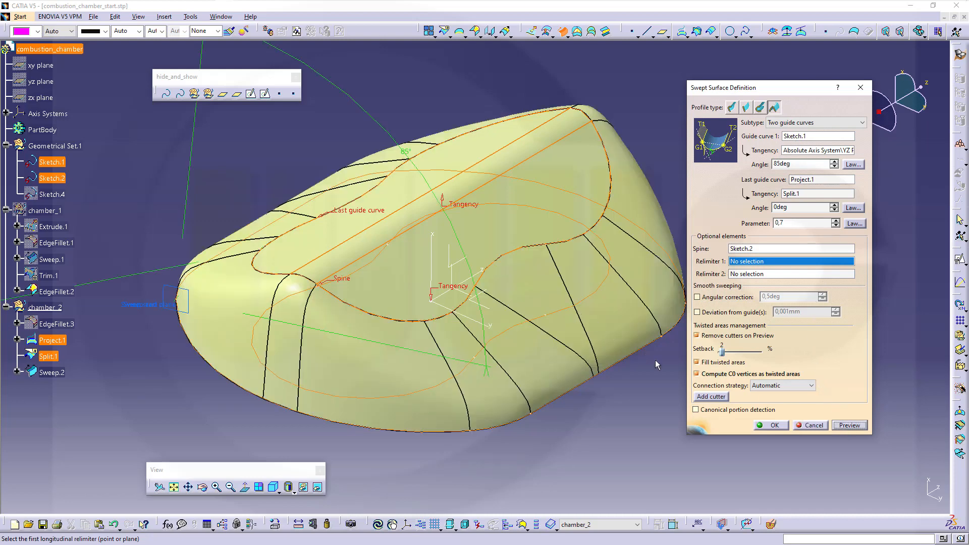
pyautogui.click(810, 425)
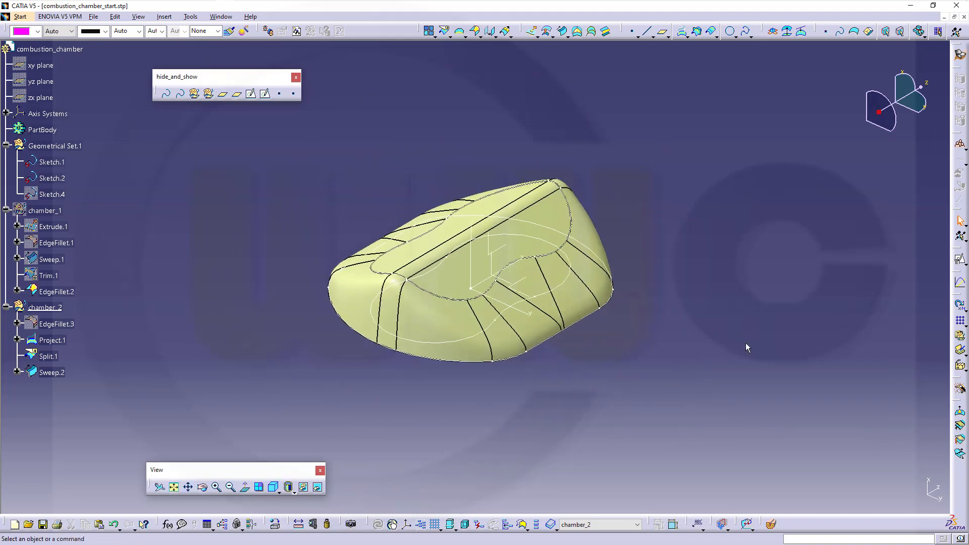
pyautogui.moveTo(625, 290)
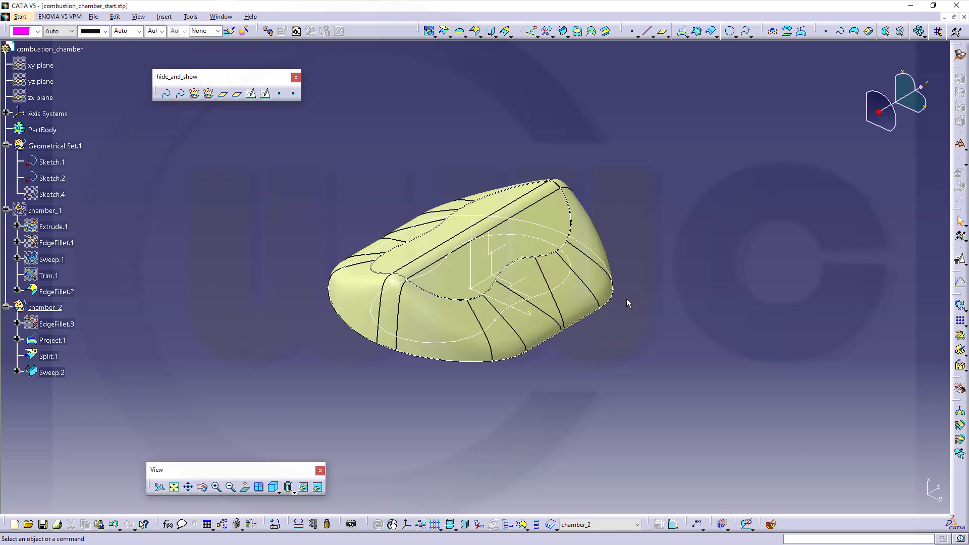
pyautogui.moveTo(629, 312)
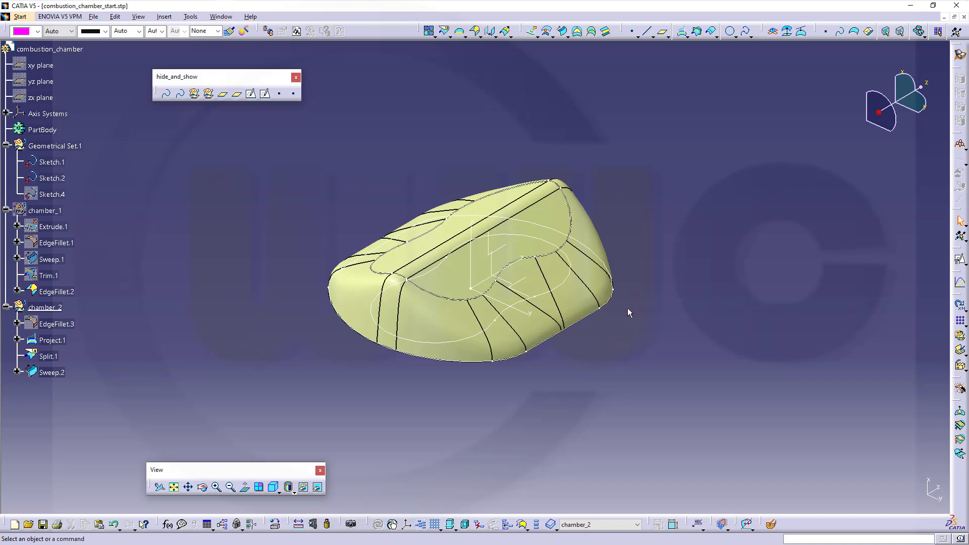
pyautogui.moveTo(634, 329)
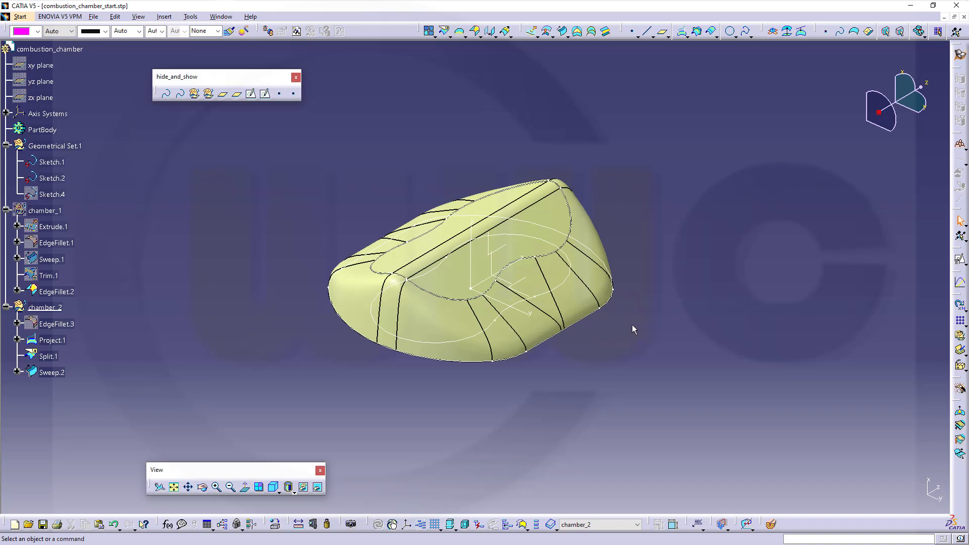